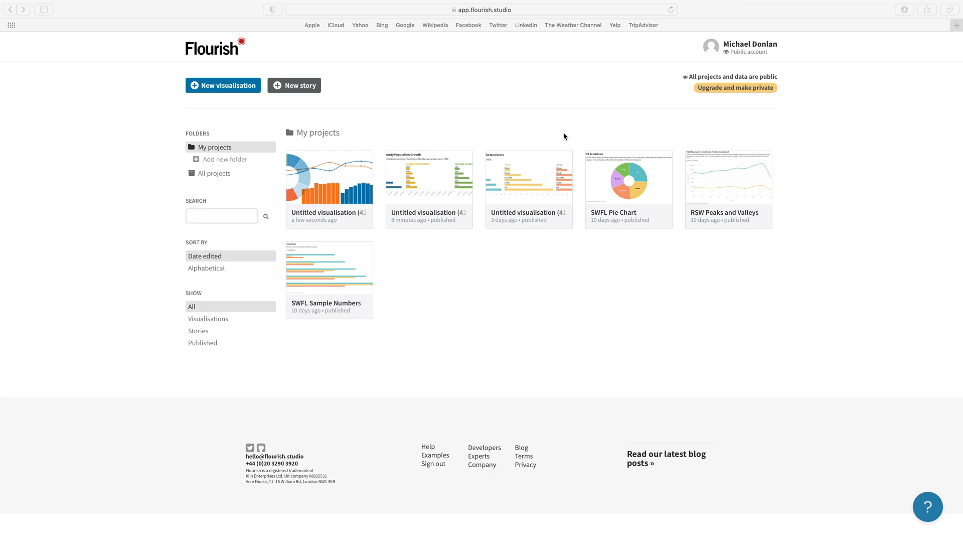
pyautogui.moveTo(640, 167)
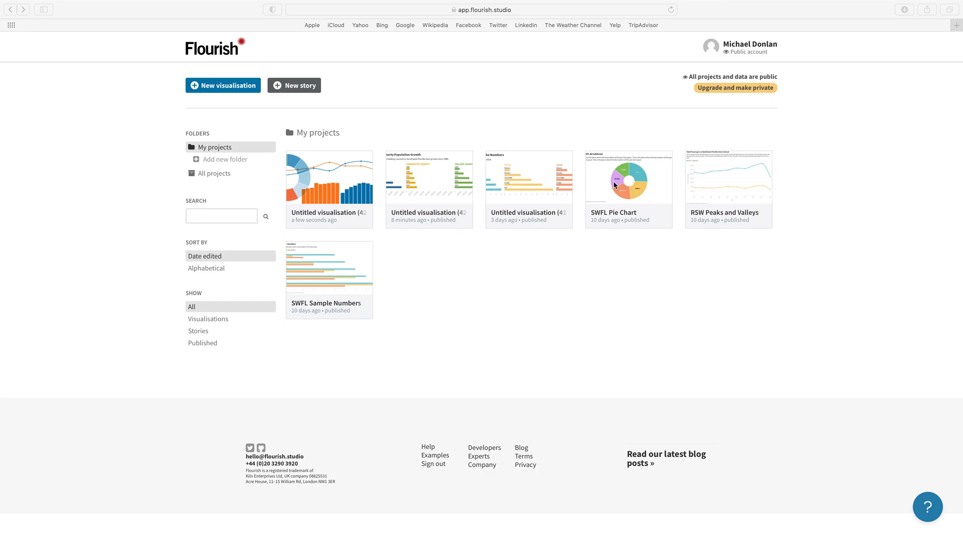
pyautogui.moveTo(397, 63)
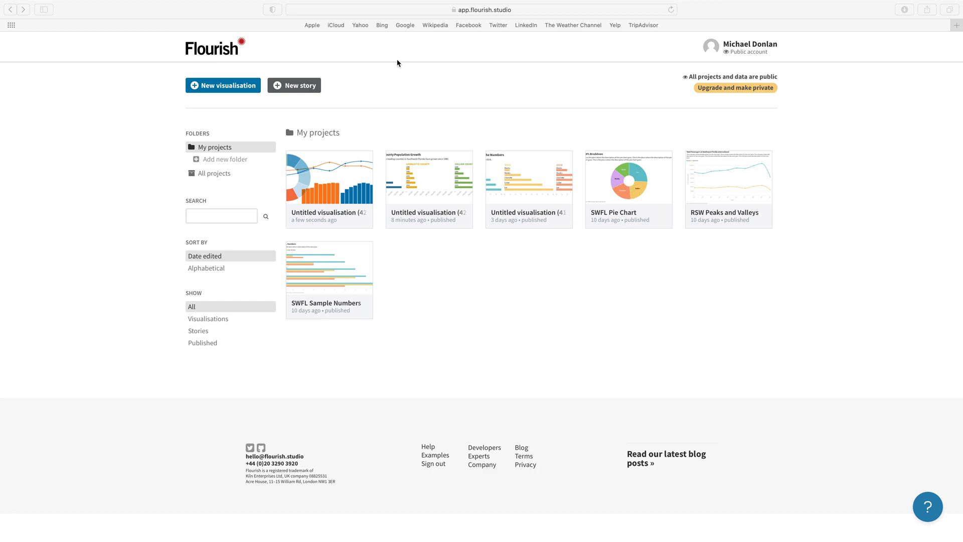
pyautogui.moveTo(708, 238)
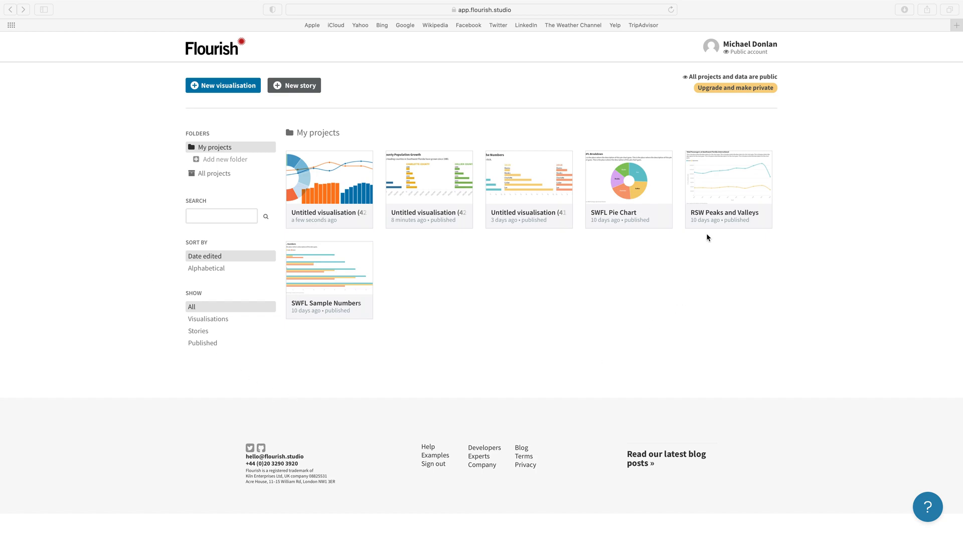
pyautogui.moveTo(194, 106)
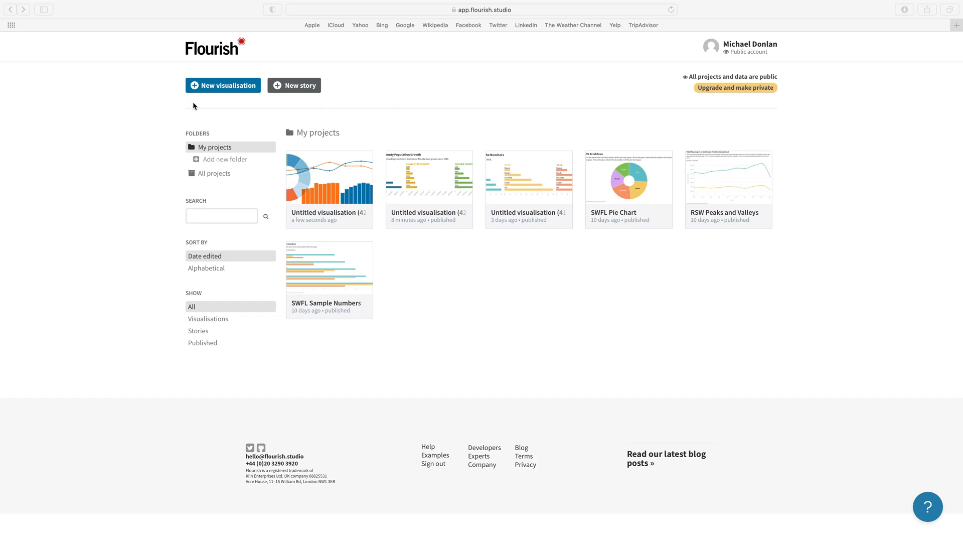
pyautogui.moveTo(220, 89)
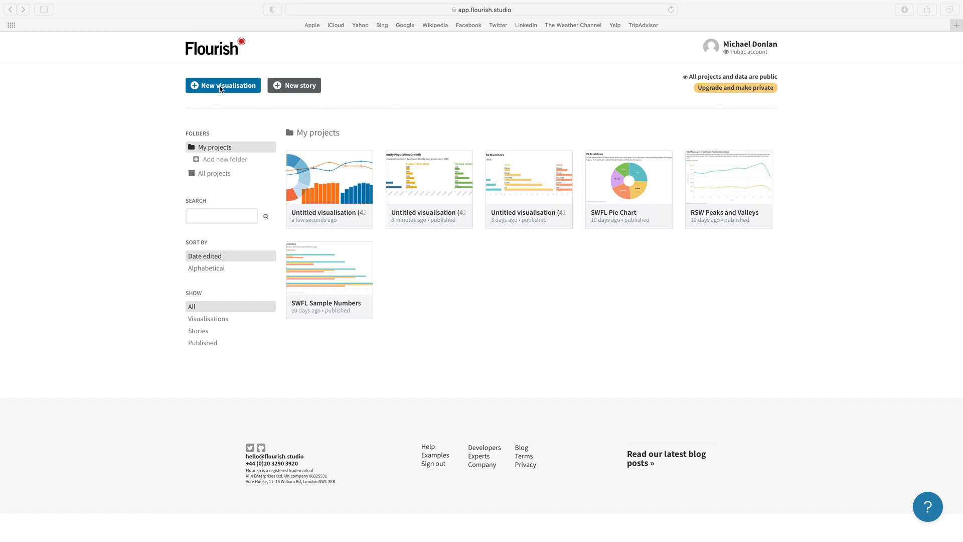
pyautogui.moveTo(222, 85)
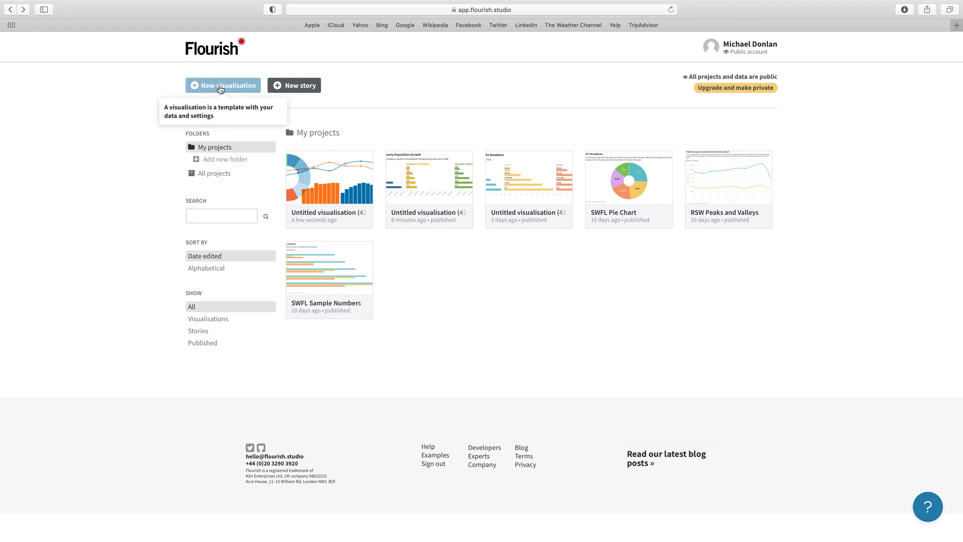
# Step: Start a new visualisation to reach the template gallery
pyautogui.click(222, 85)
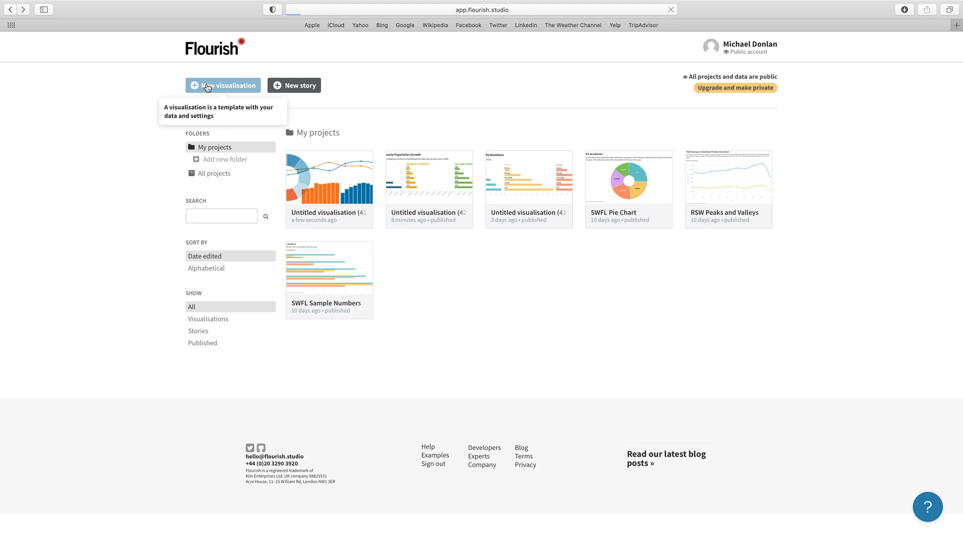
pyautogui.click(223, 85)
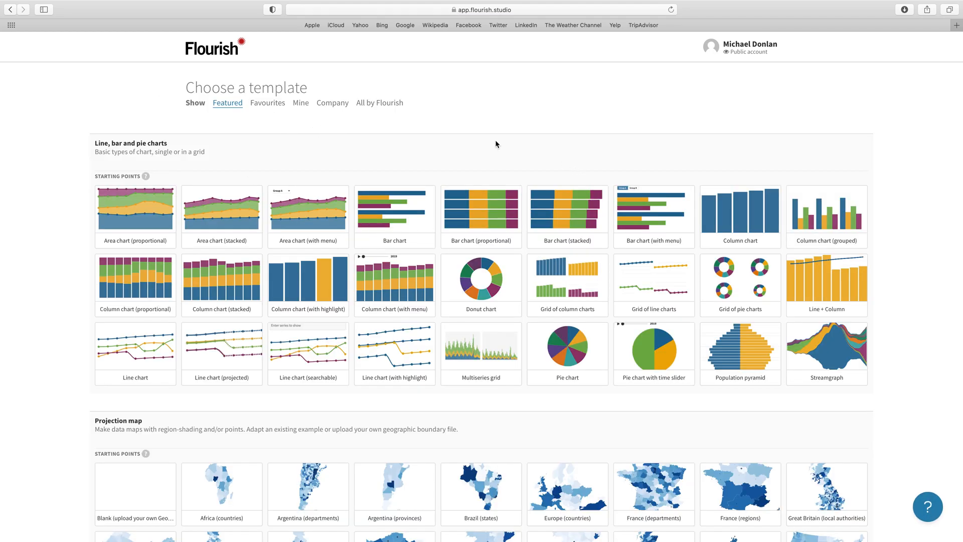
pyautogui.moveTo(232, 180)
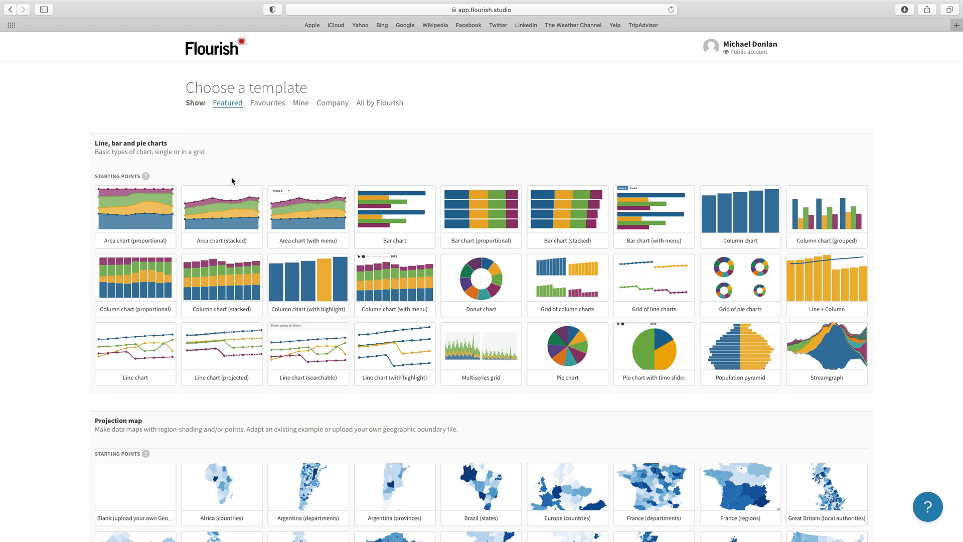
pyautogui.moveTo(485, 275)
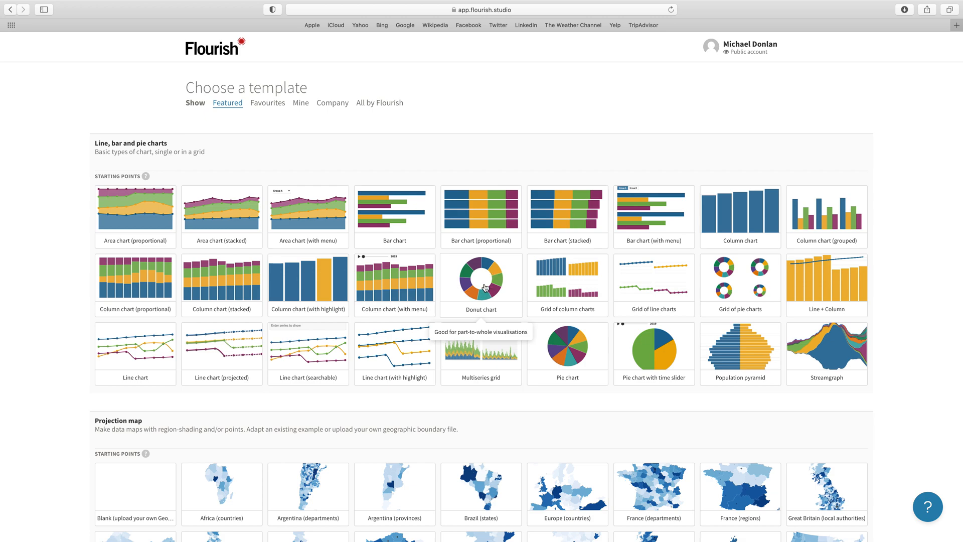
# Step: Create a visualisation from the Donut chart template, showing the 2009–2017 sample
pyautogui.click(481, 280)
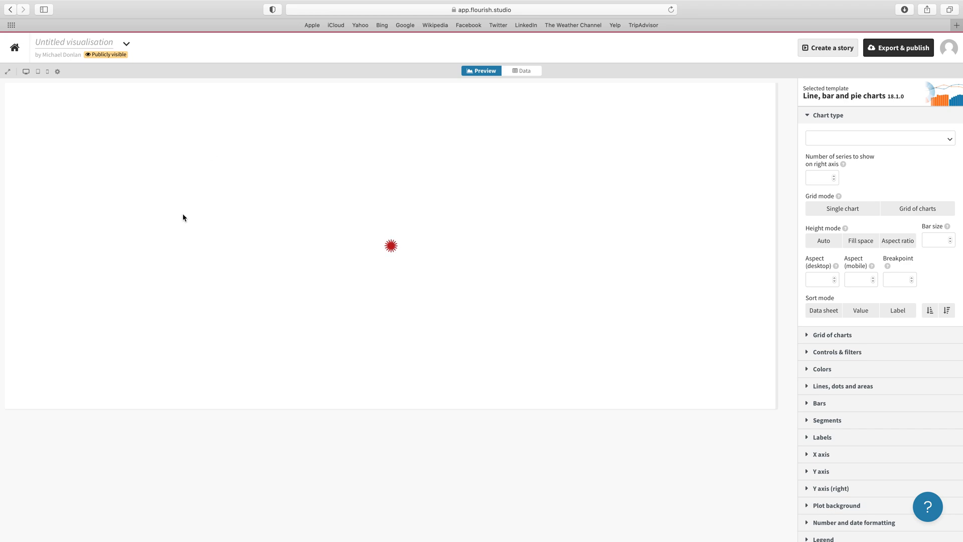
pyautogui.click(879, 138)
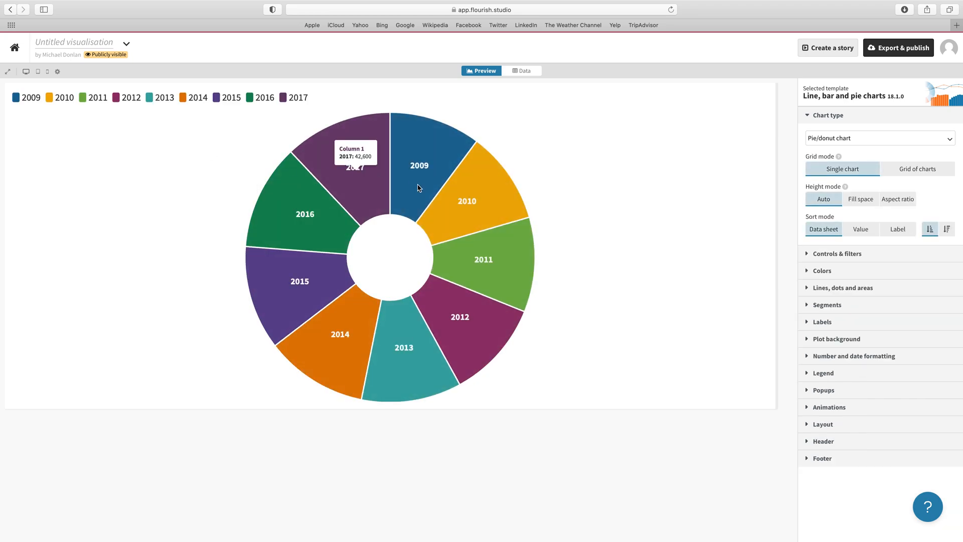
pyautogui.moveTo(460, 318)
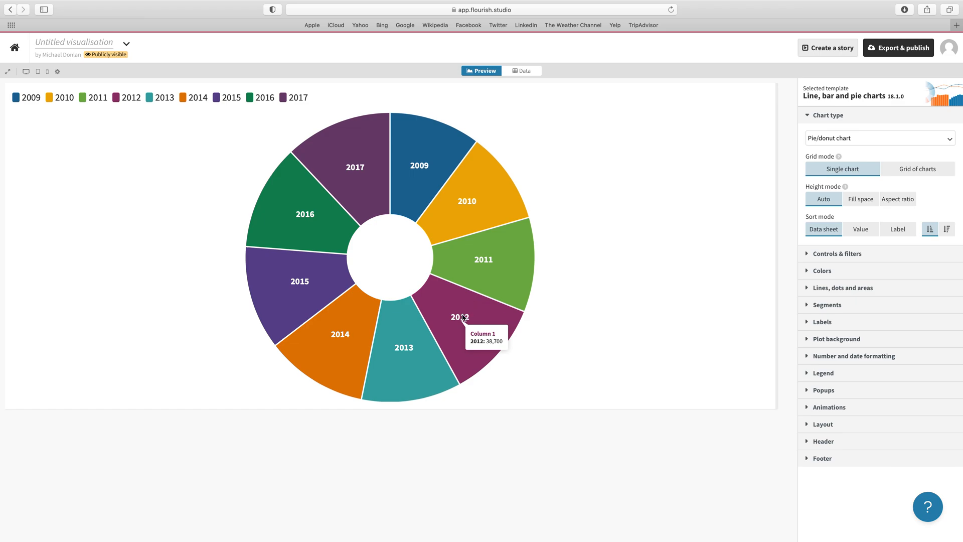
pyautogui.moveTo(345, 283)
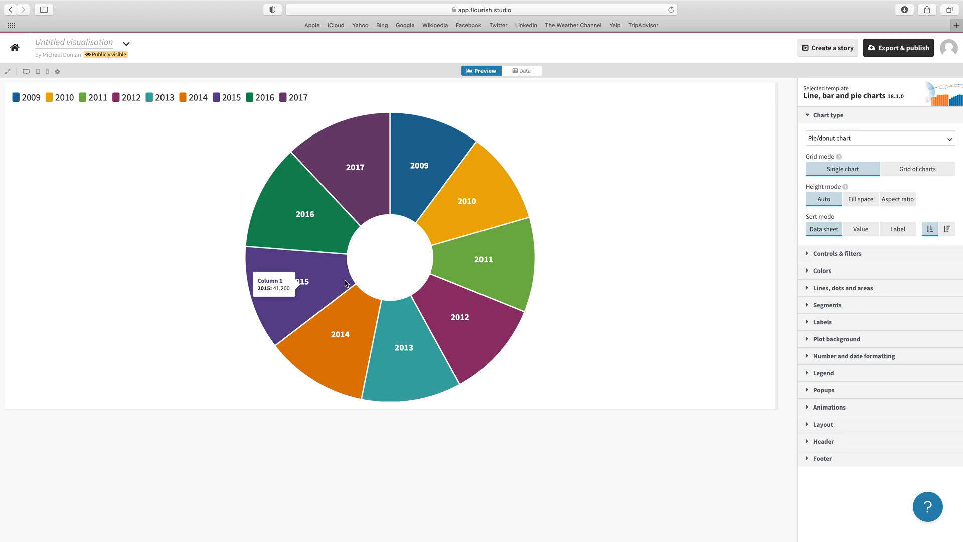
pyautogui.moveTo(319, 218)
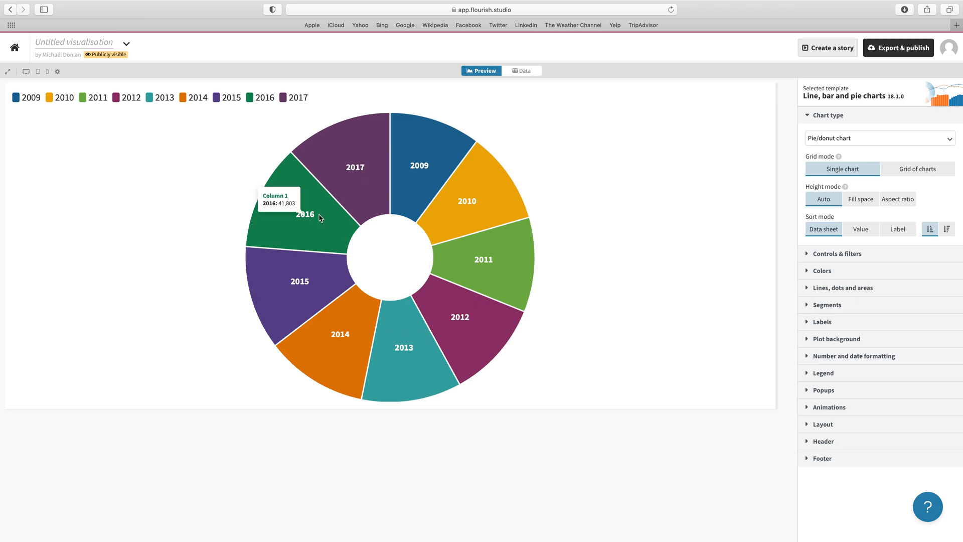
pyautogui.moveTo(471, 244)
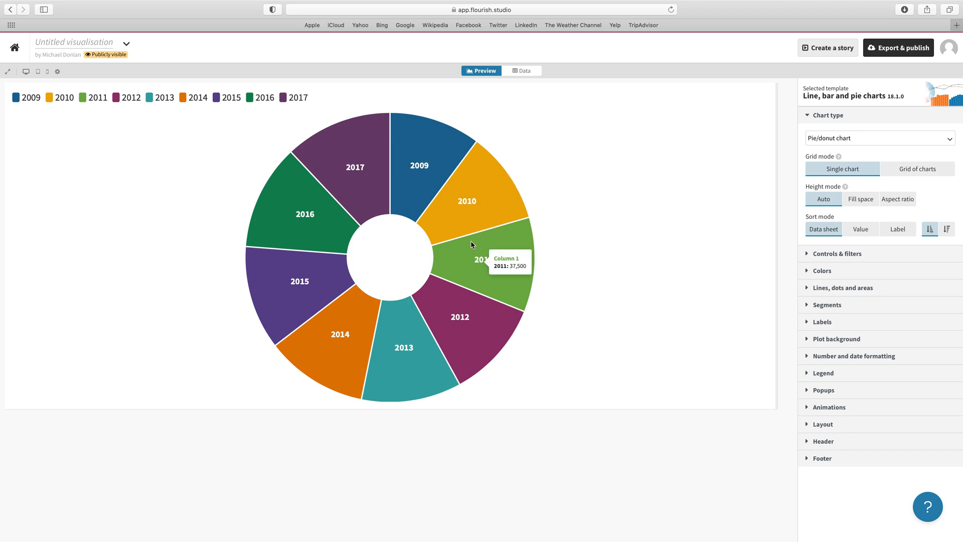
pyautogui.moveTo(369, 197)
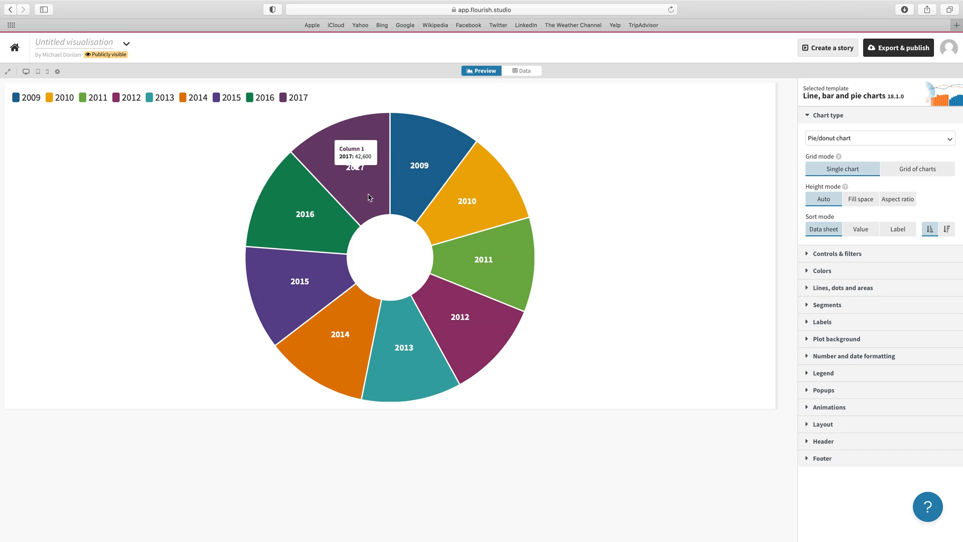
pyautogui.moveTo(452, 189)
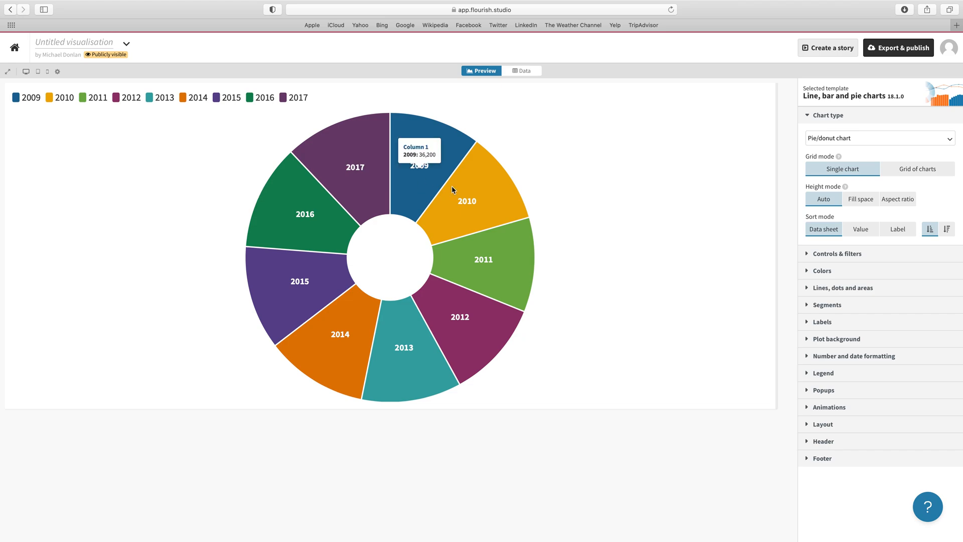
pyautogui.moveTo(449, 213)
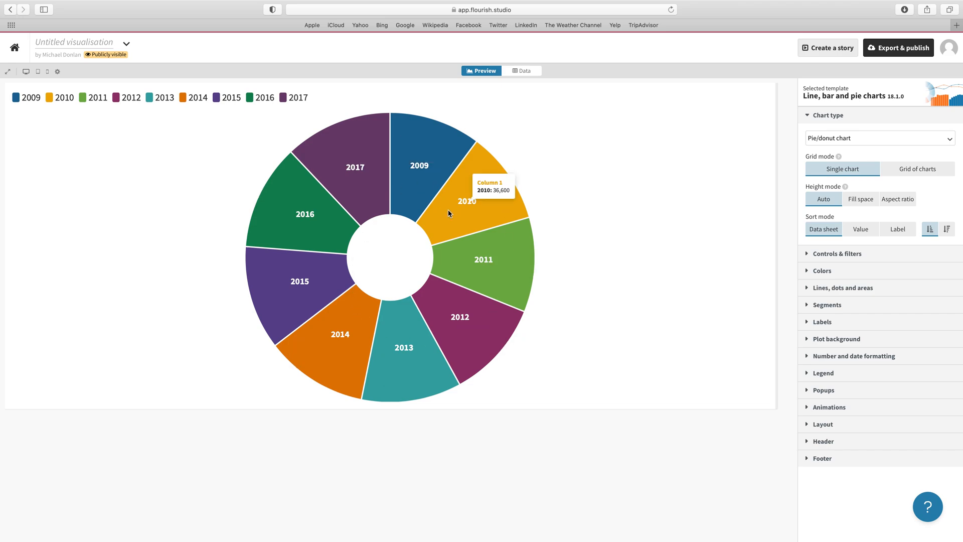
pyautogui.moveTo(417, 153)
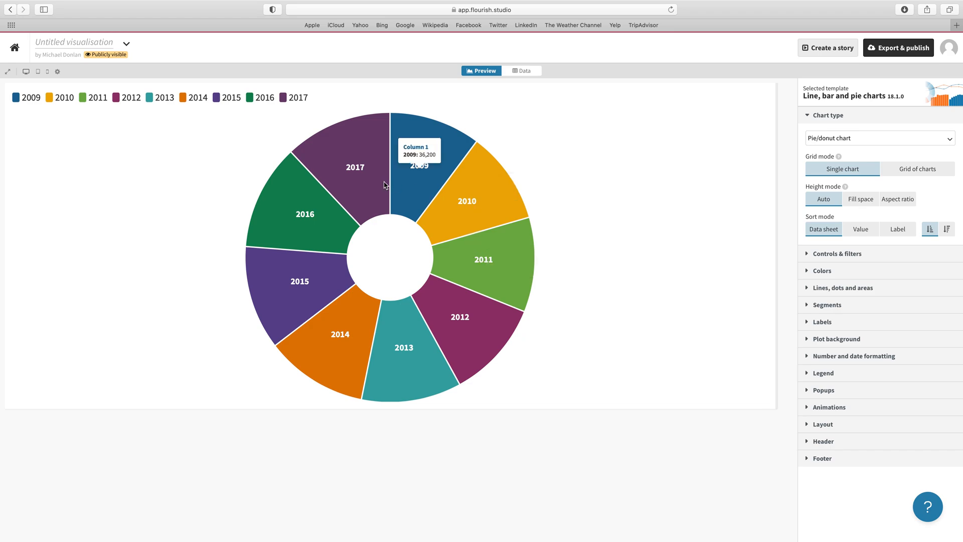
pyautogui.moveTo(511, 120)
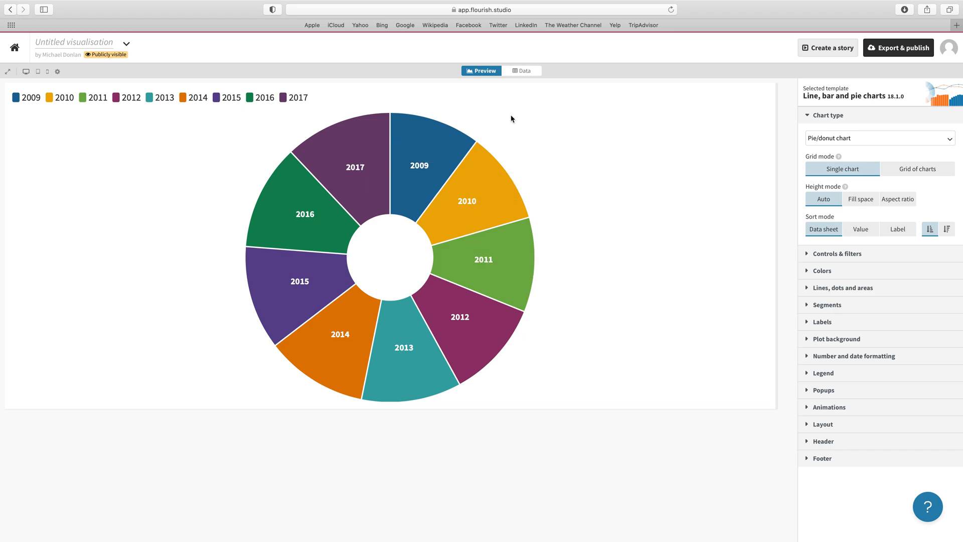
# Step: Switch to the Data tab to view the Year and Column 1–4 values
pyautogui.click(522, 71)
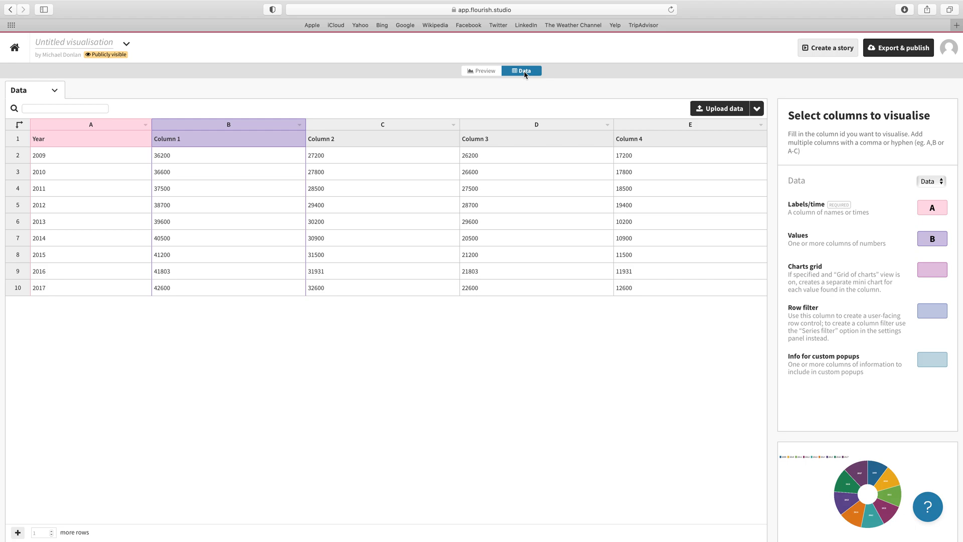
pyautogui.moveTo(131, 155)
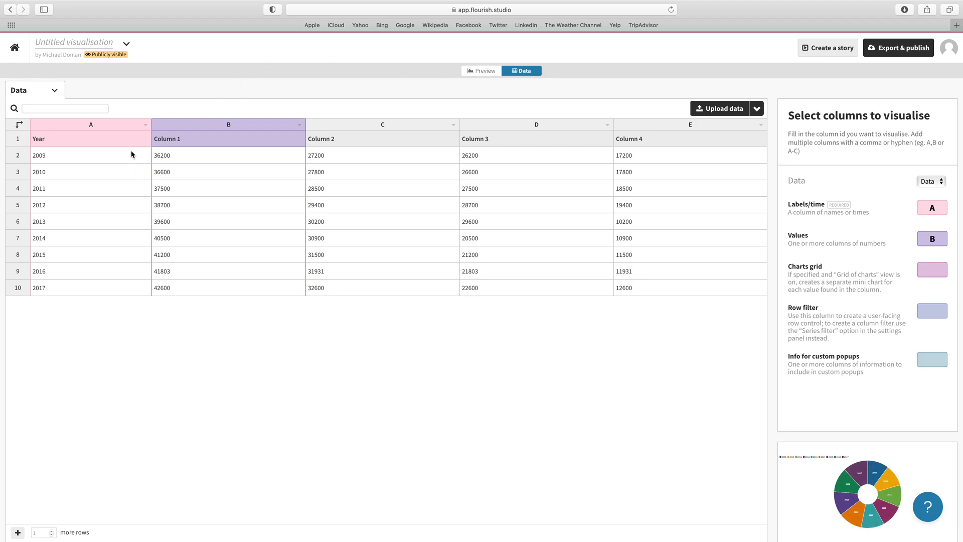
pyautogui.moveTo(107, 128)
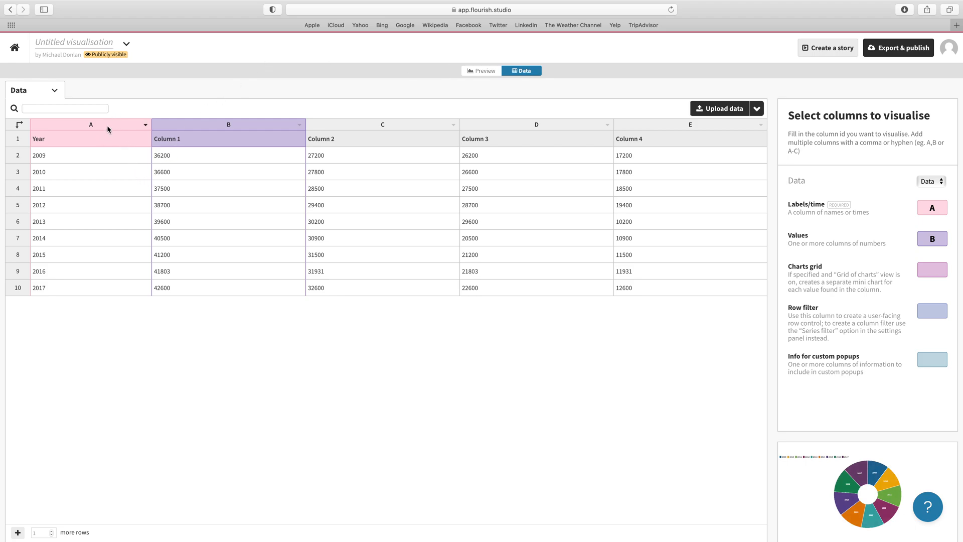
pyautogui.moveTo(860, 229)
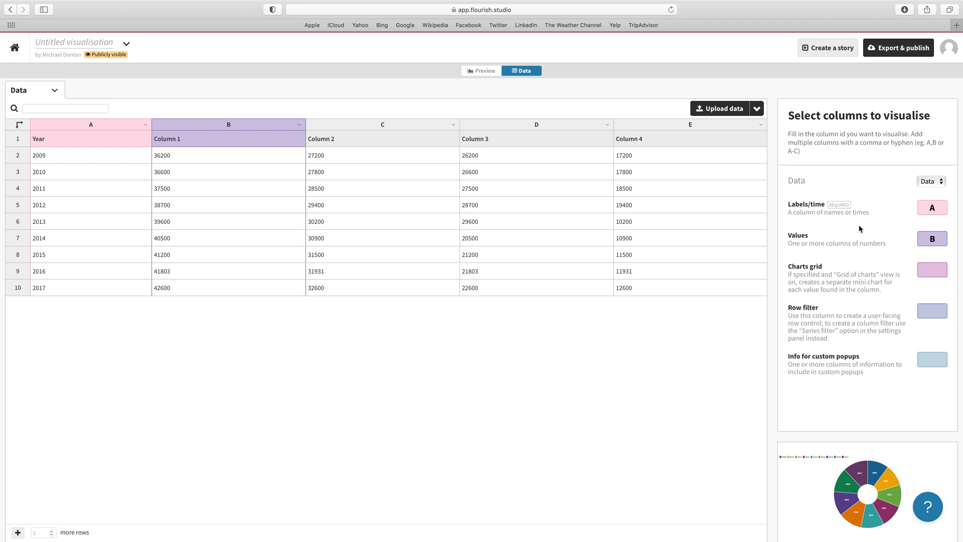
pyautogui.moveTo(294, 131)
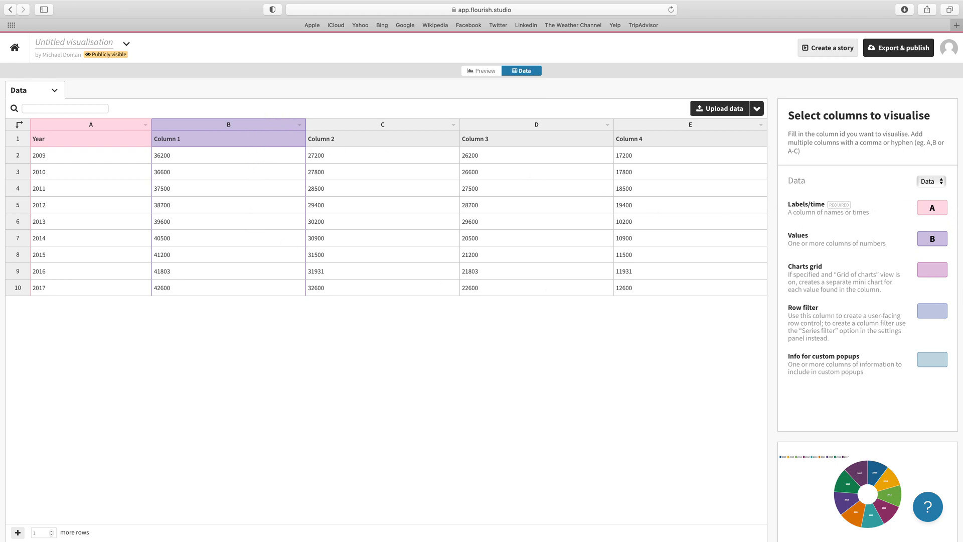
pyautogui.moveTo(881, 252)
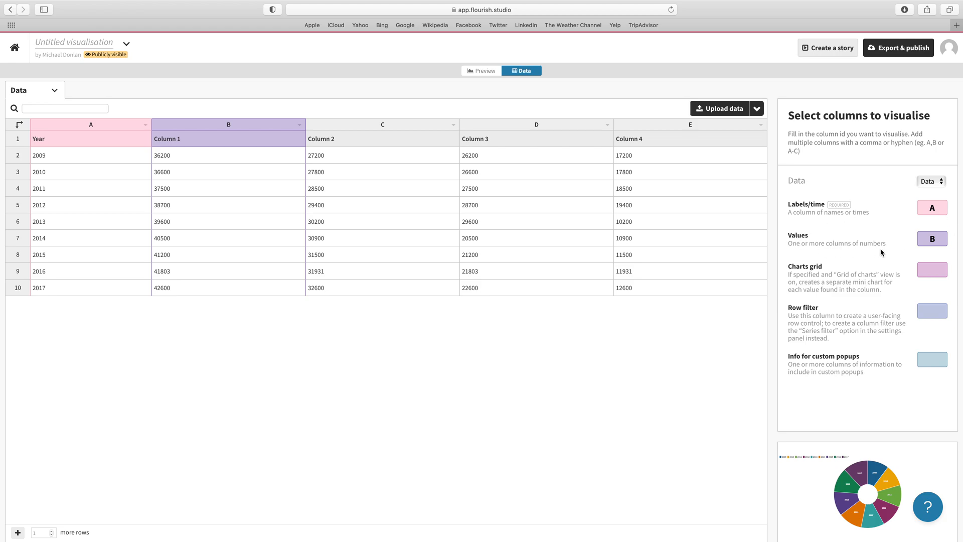
pyautogui.moveTo(416, 180)
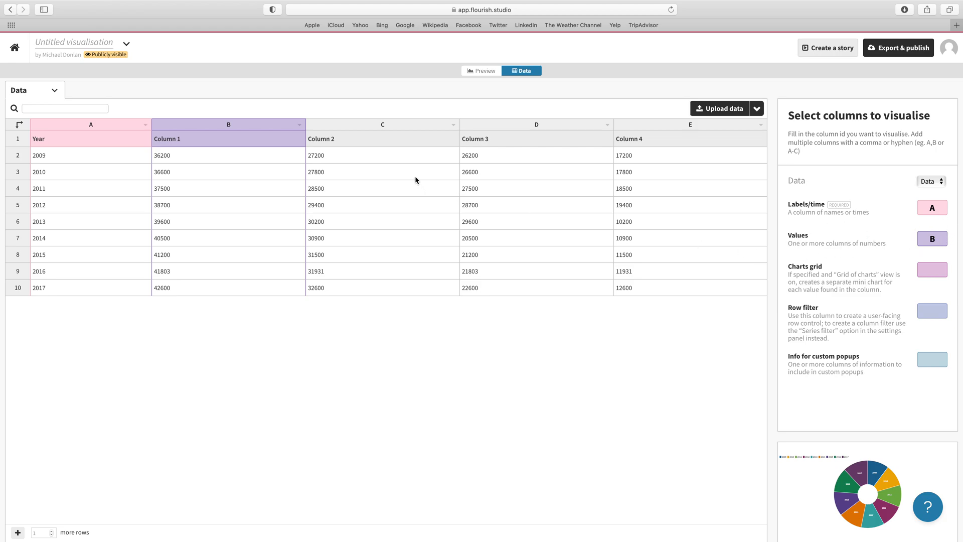
pyautogui.moveTo(250, 173)
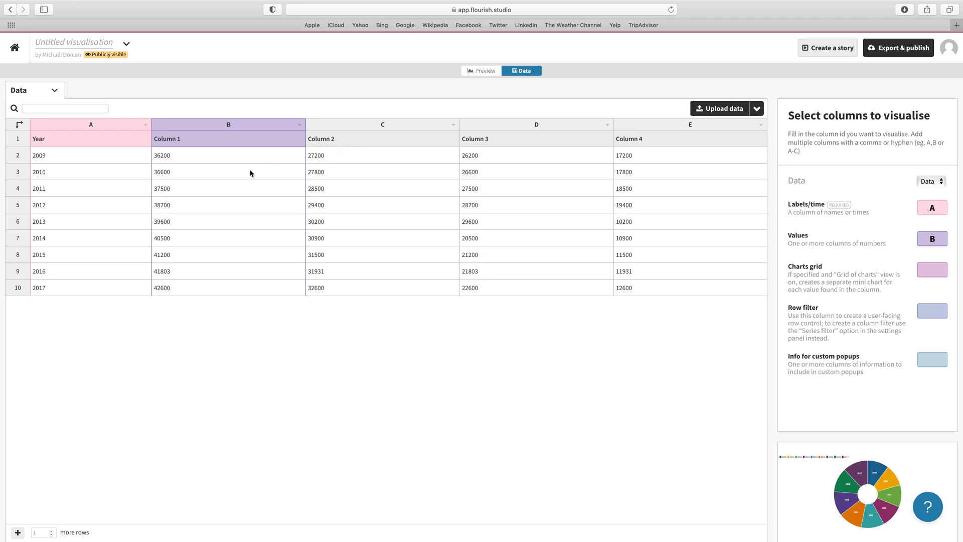
pyautogui.moveTo(282, 162)
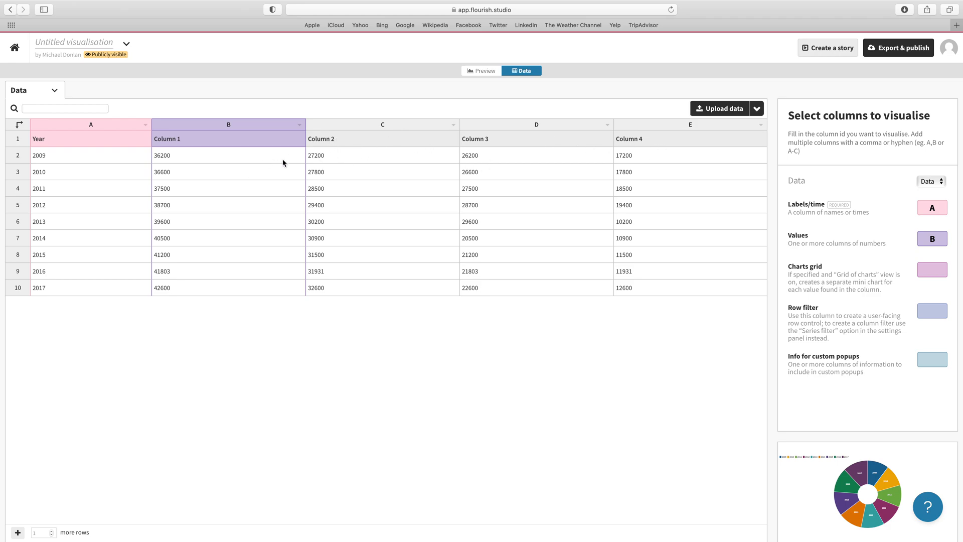
pyautogui.moveTo(699, 140)
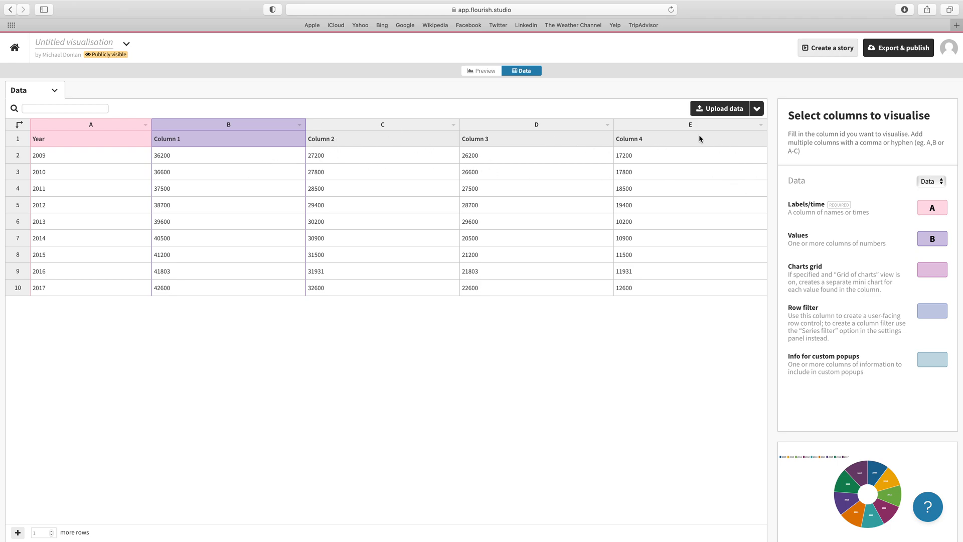
# Step: Return to the Preview tab showing the sample donut chart
pyautogui.click(482, 71)
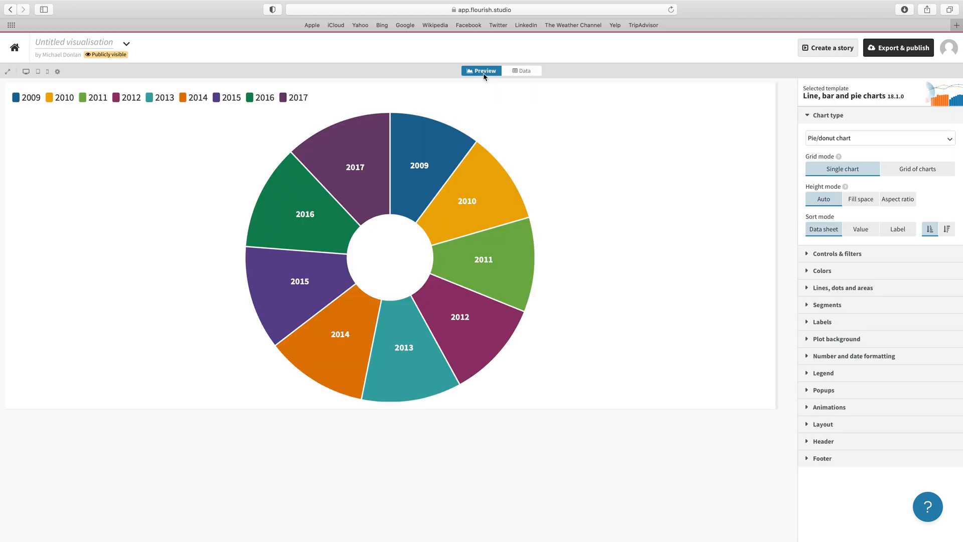
pyautogui.moveTo(491, 240)
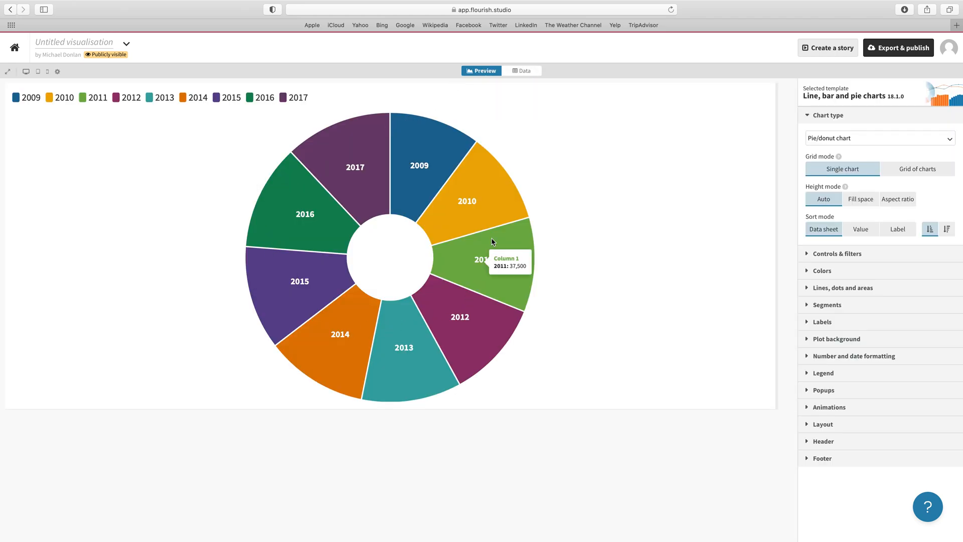
pyautogui.moveTo(492, 164)
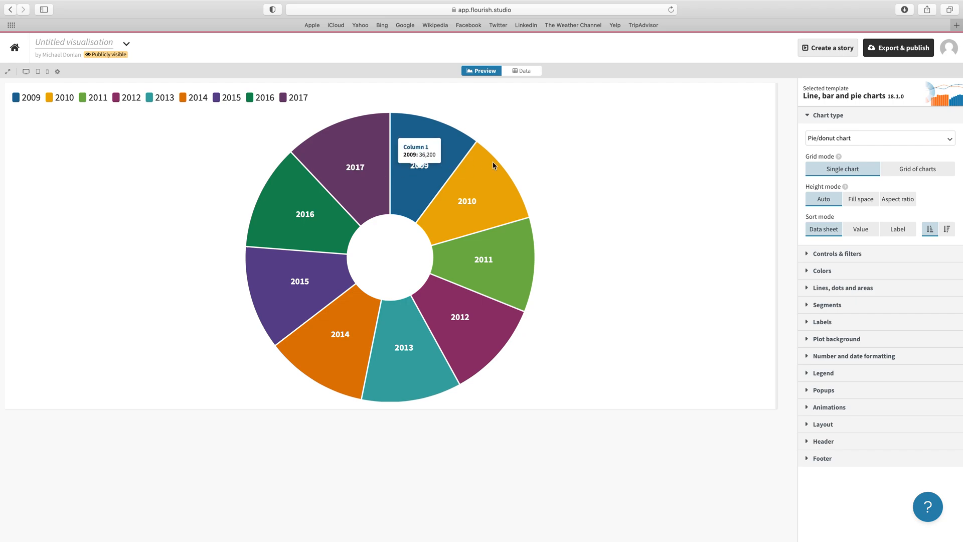
pyautogui.moveTo(465, 161)
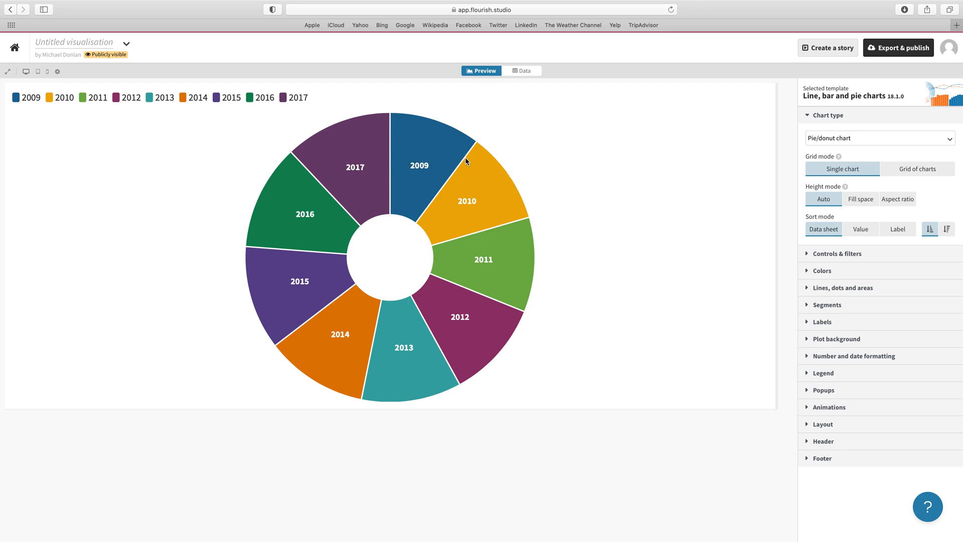
# Step: Change the Values columns from B to B-D, then return to the preview
pyautogui.click(522, 71)
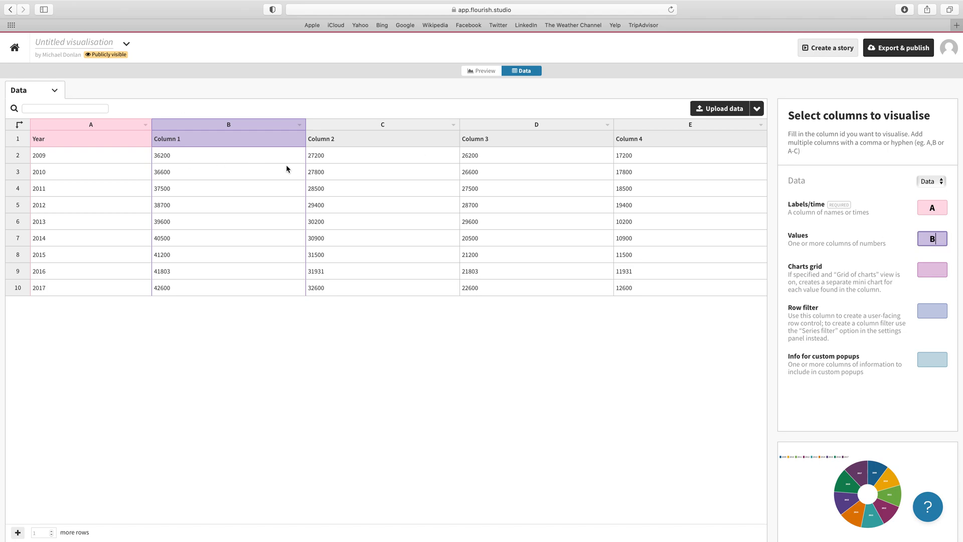
pyautogui.moveTo(404, 142)
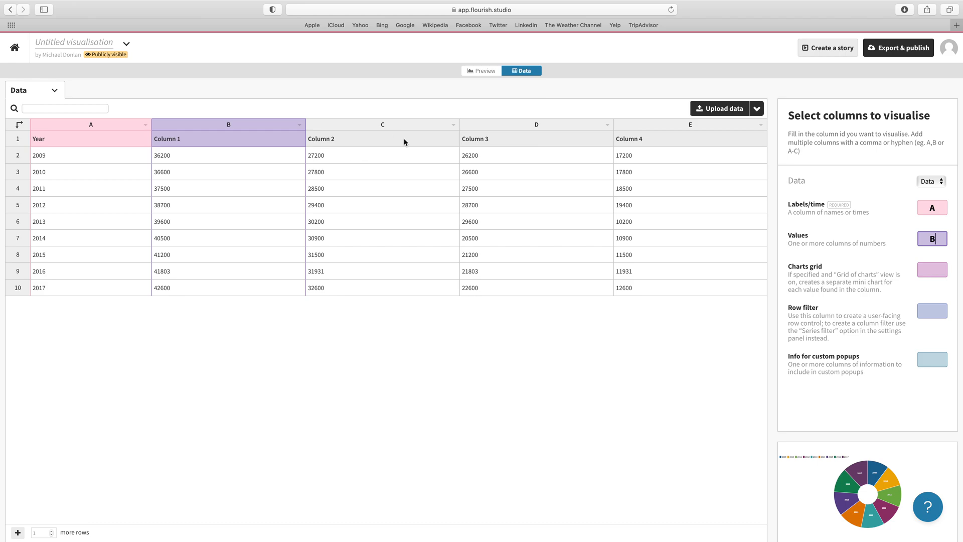
pyautogui.moveTo(324, 140)
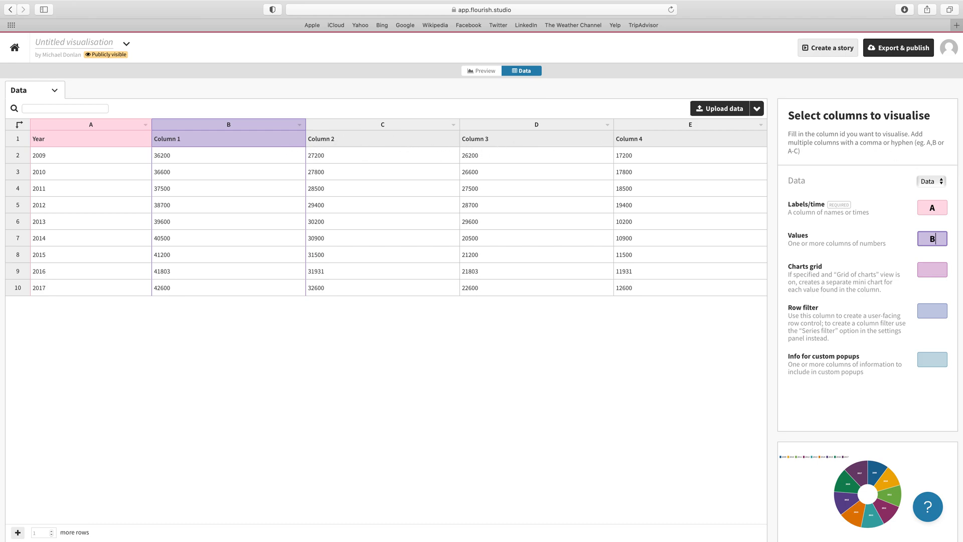
pyautogui.write('-D')
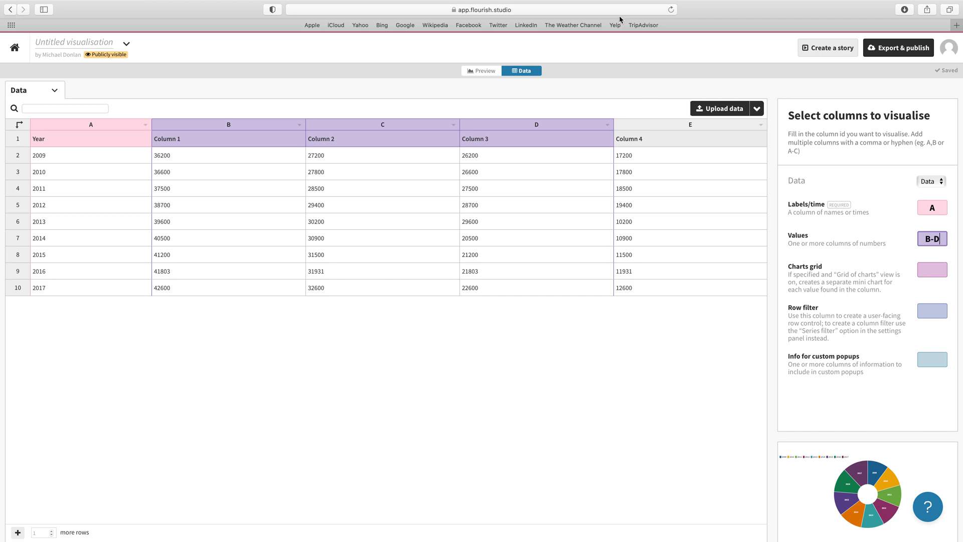
pyautogui.click(482, 70)
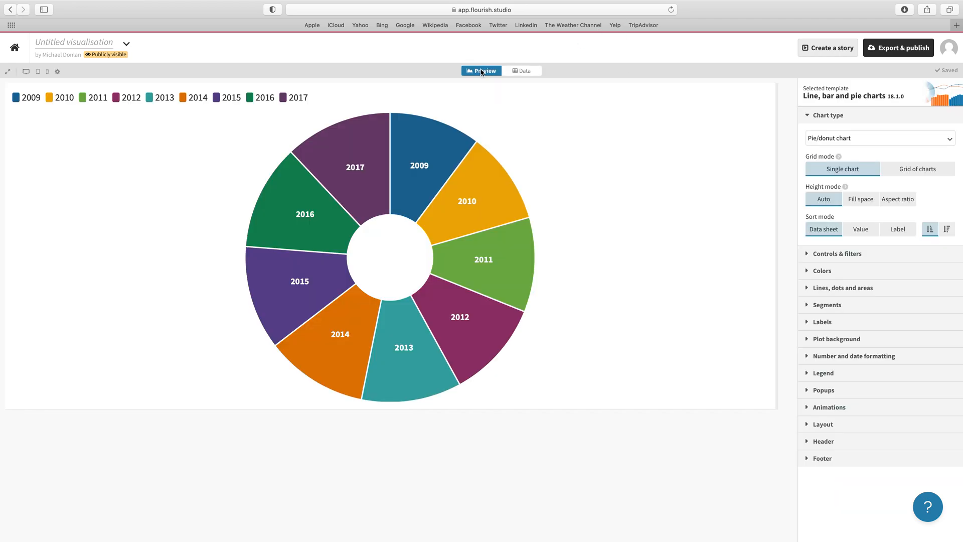
pyautogui.moveTo(419, 153)
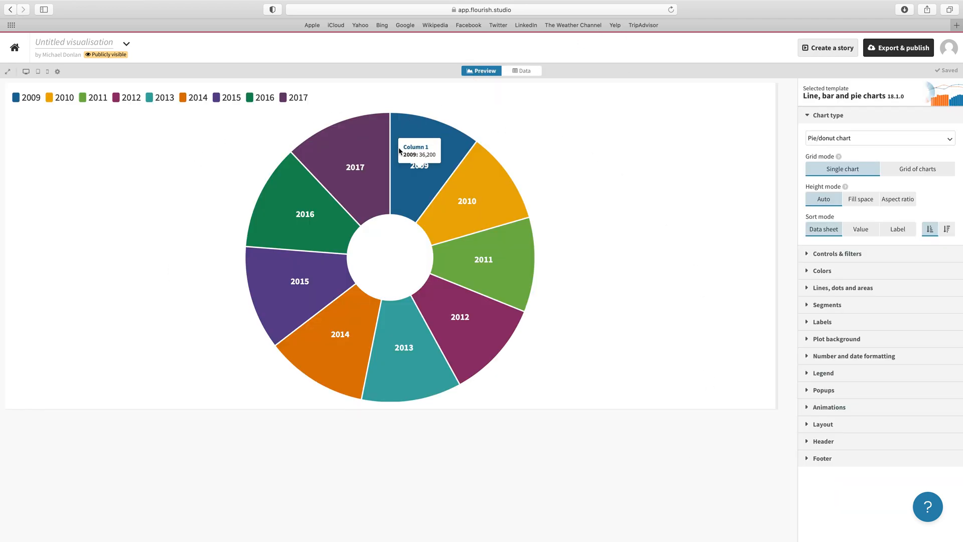
pyautogui.moveTo(548, 164)
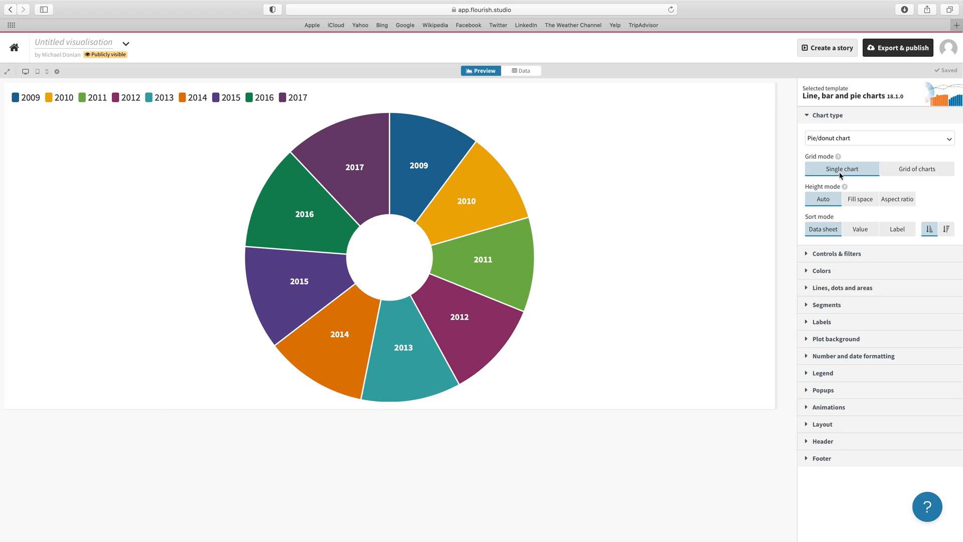
pyautogui.moveTo(911, 170)
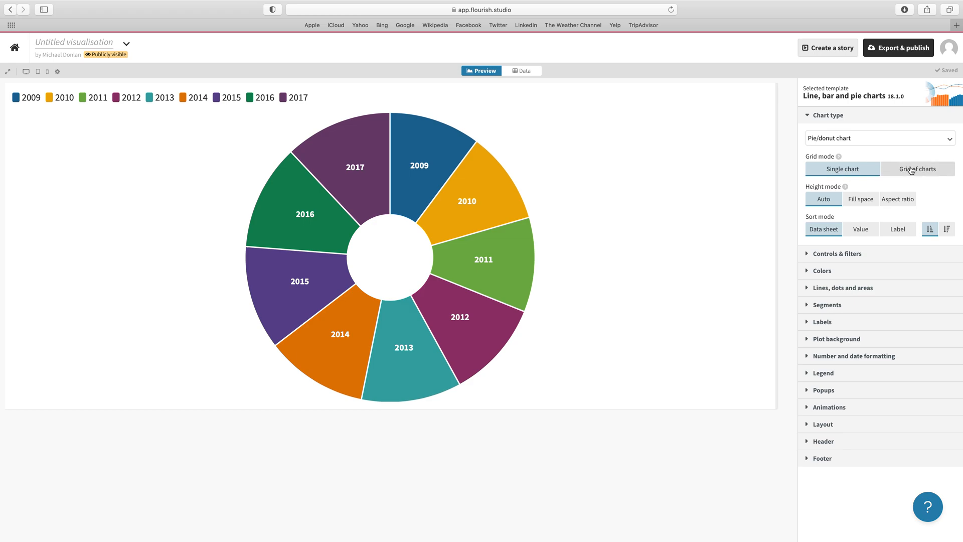
# Step: Set Grid mode to Grid of charts, giving one donut per column
pyautogui.click(917, 169)
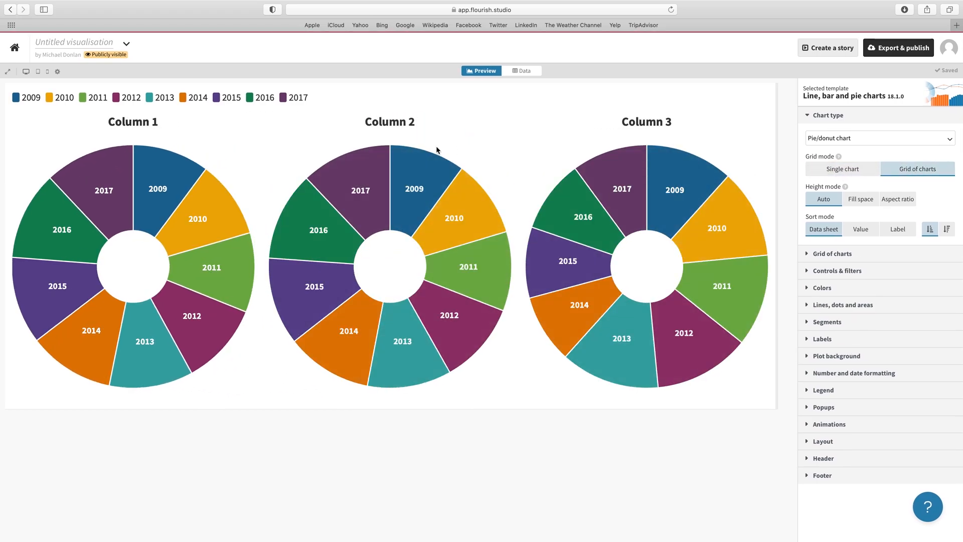
pyautogui.moveTo(675, 178)
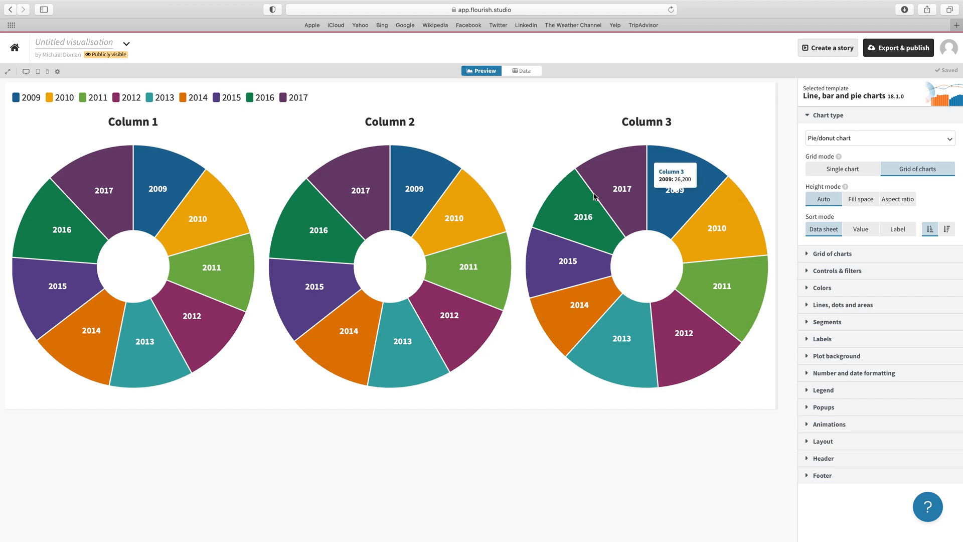
pyautogui.moveTo(399, 224)
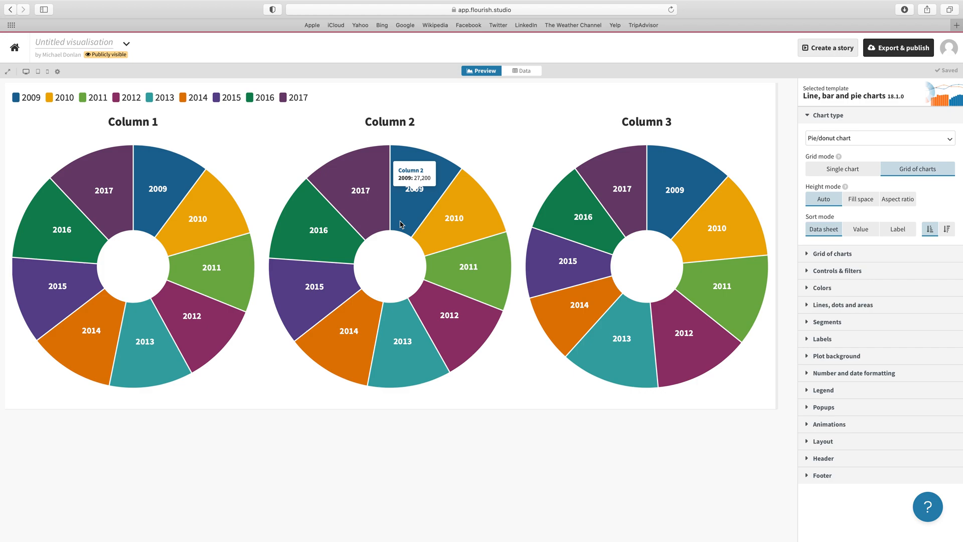
pyautogui.moveTo(557, 74)
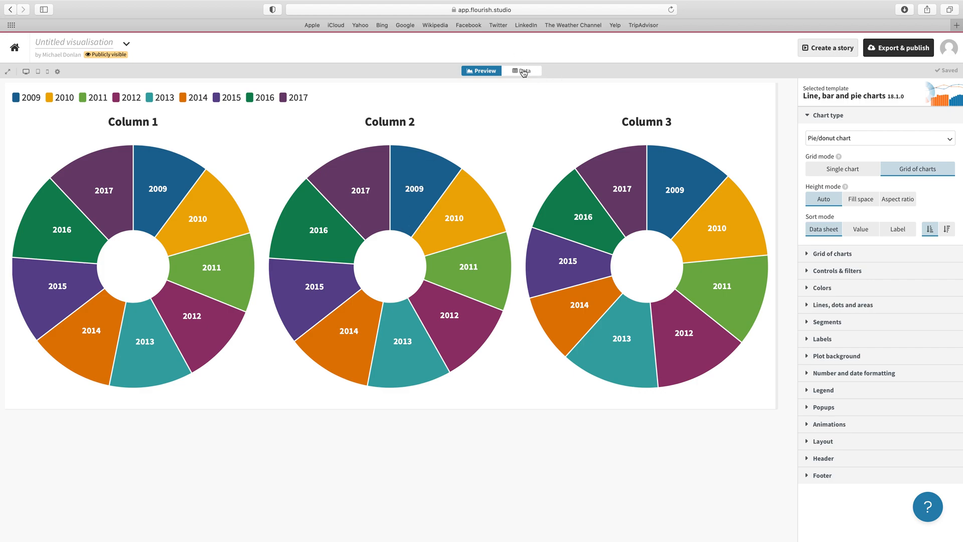
# Step: Upload VIC3002 Sample Flourish Data.xlsx and choose its County Age Breakdown Edited sheet
pyautogui.click(521, 71)
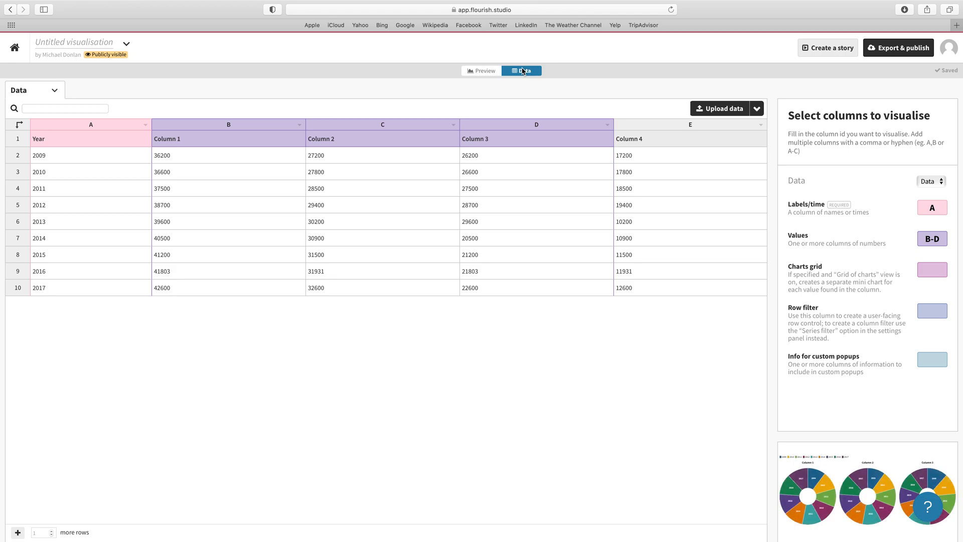
pyautogui.click(723, 108)
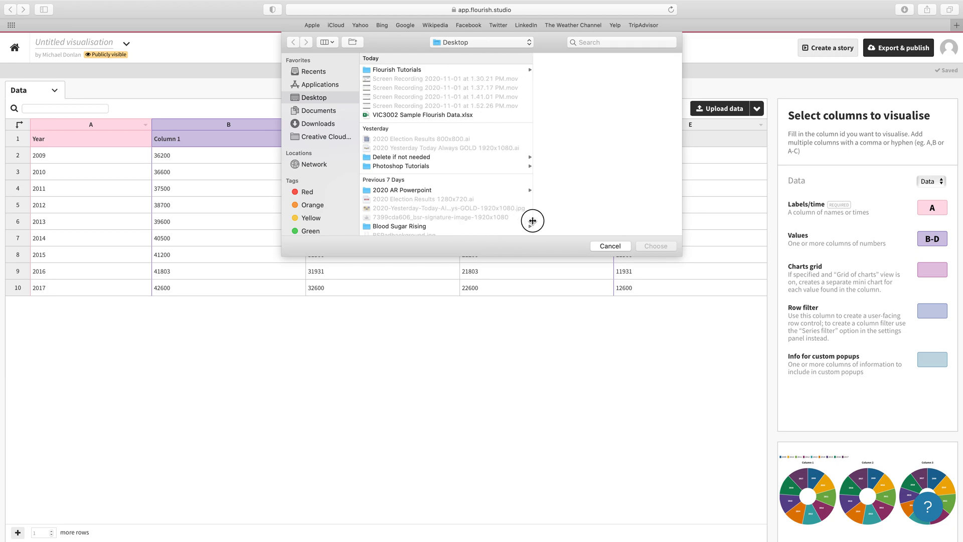
pyautogui.moveTo(399, 118)
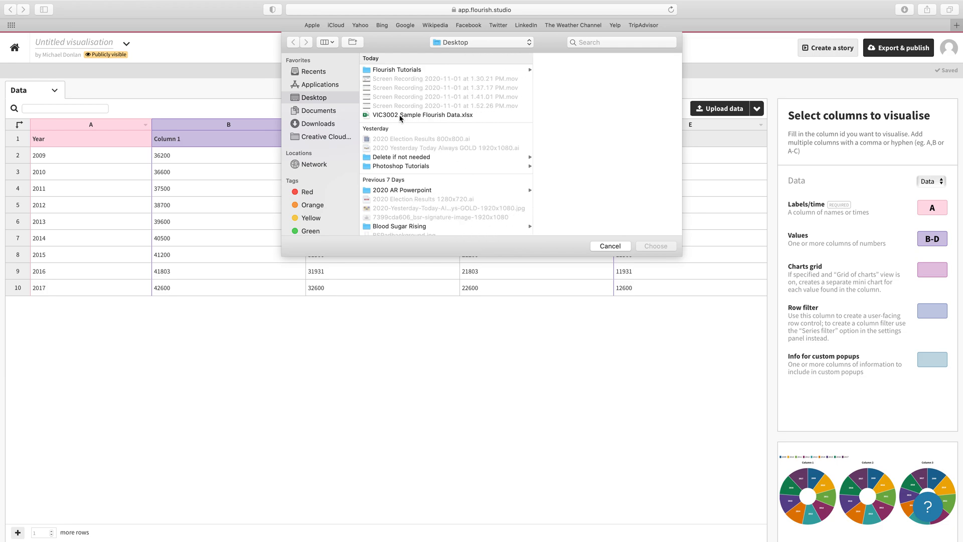
pyautogui.click(422, 115)
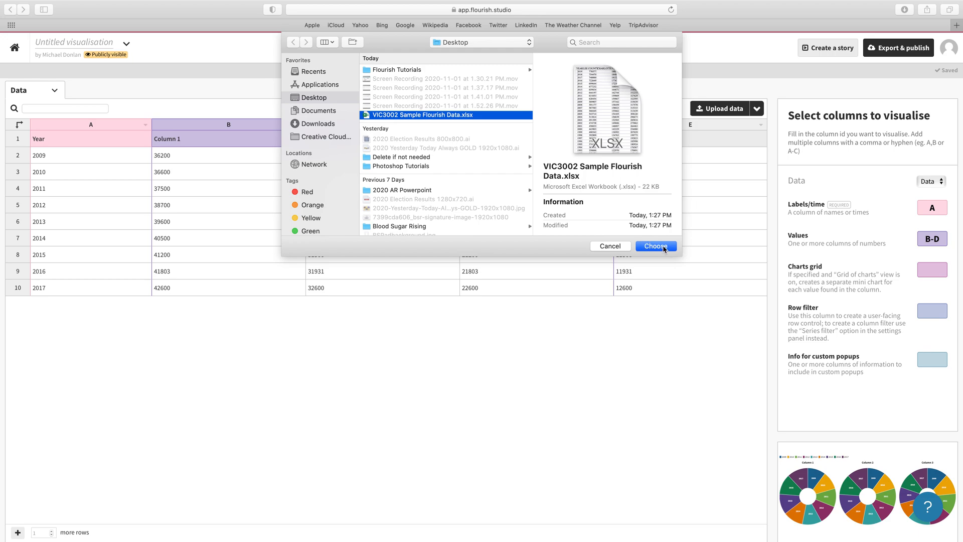
pyautogui.click(656, 246)
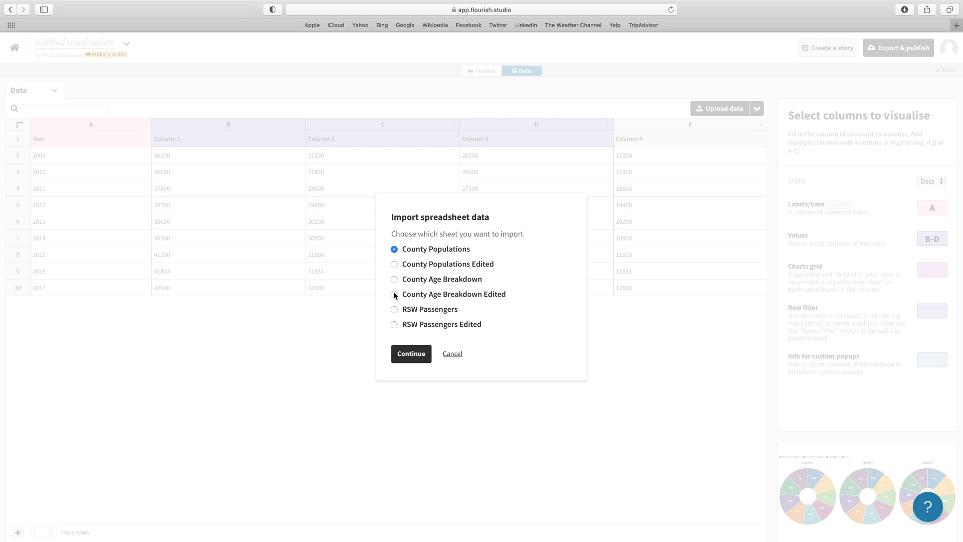
pyautogui.click(393, 293)
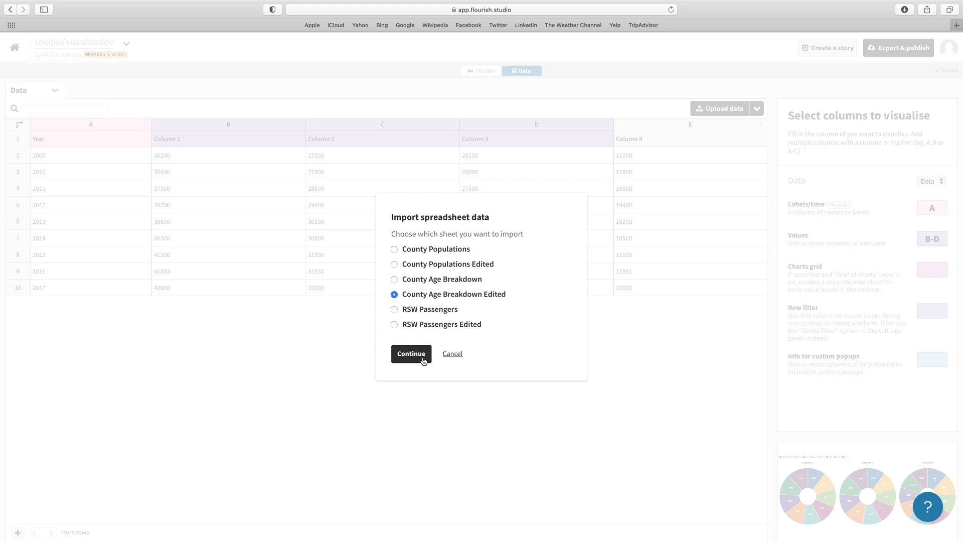
pyautogui.click(411, 353)
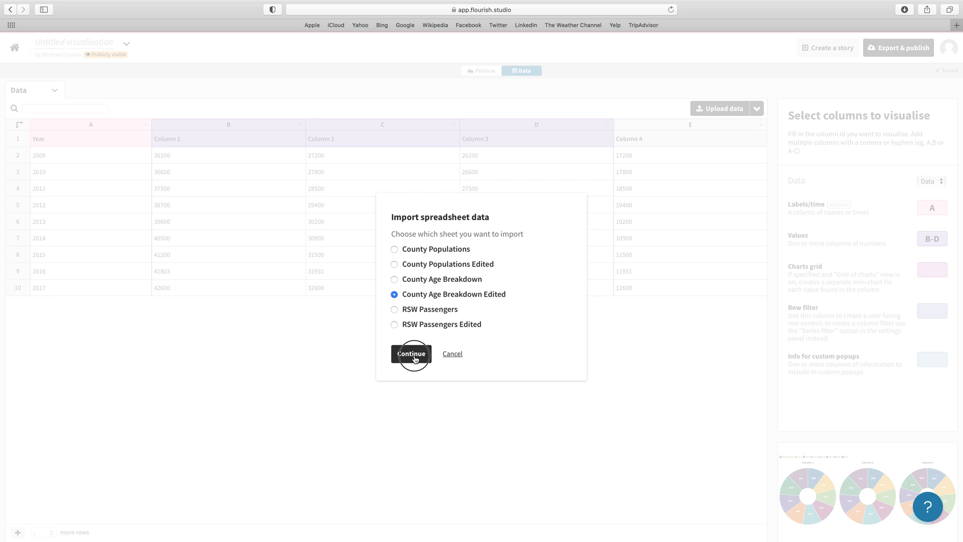
pyautogui.click(411, 353)
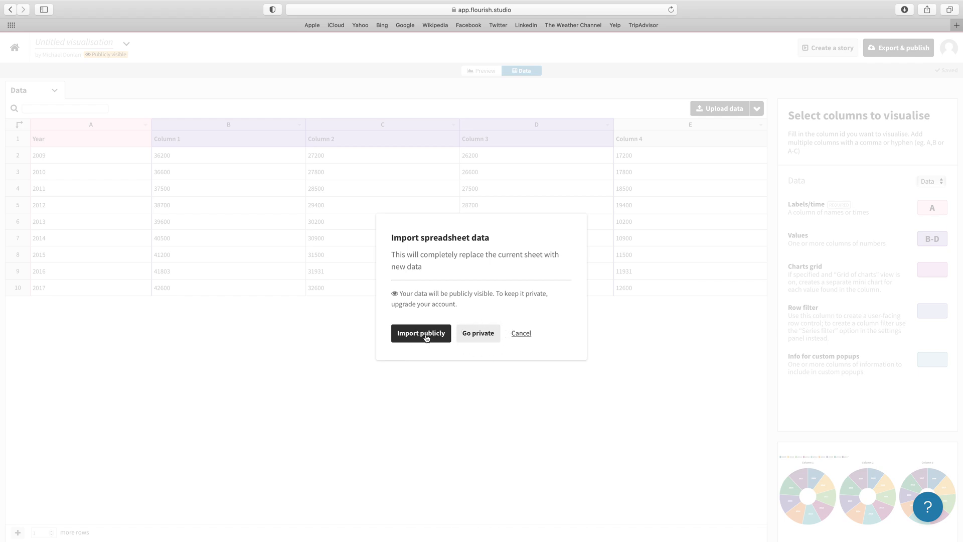
# Step: Confirm replacing the current data with the County Age Breakdown Edited sheet
pyautogui.click(421, 333)
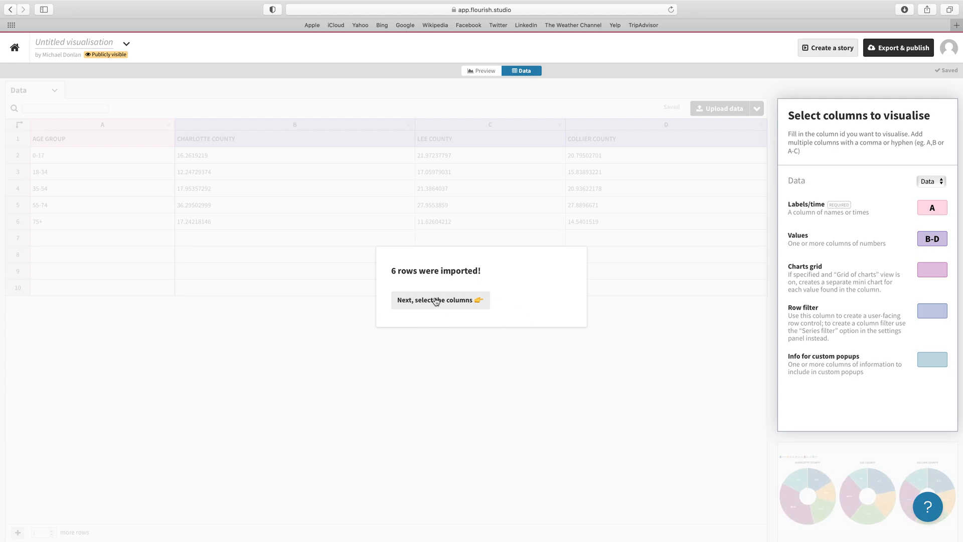
pyautogui.click(440, 299)
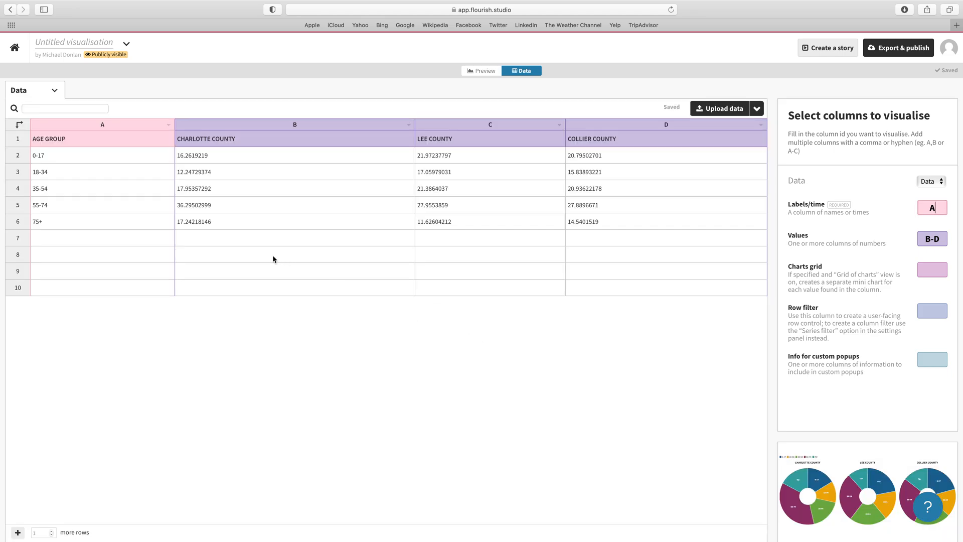
pyautogui.moveTo(141, 176)
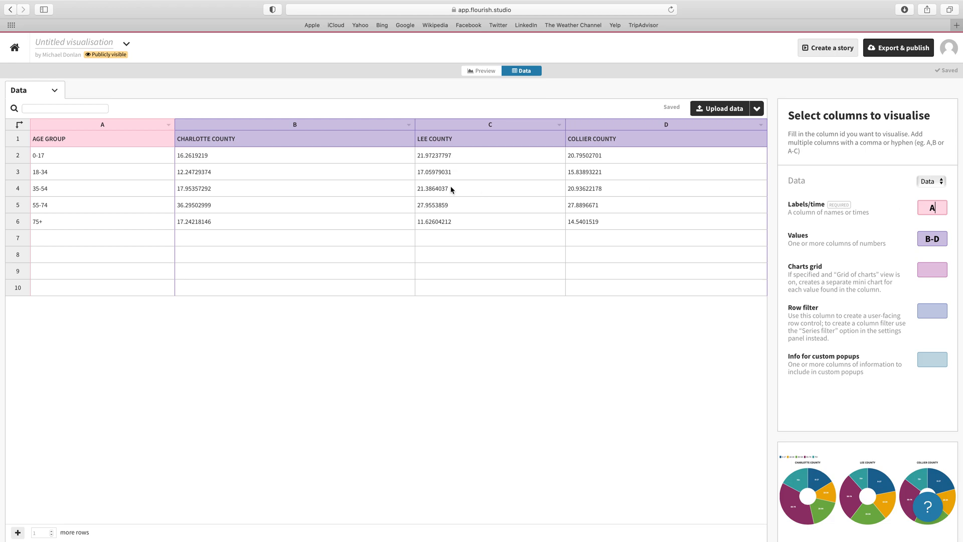
pyautogui.moveTo(623, 136)
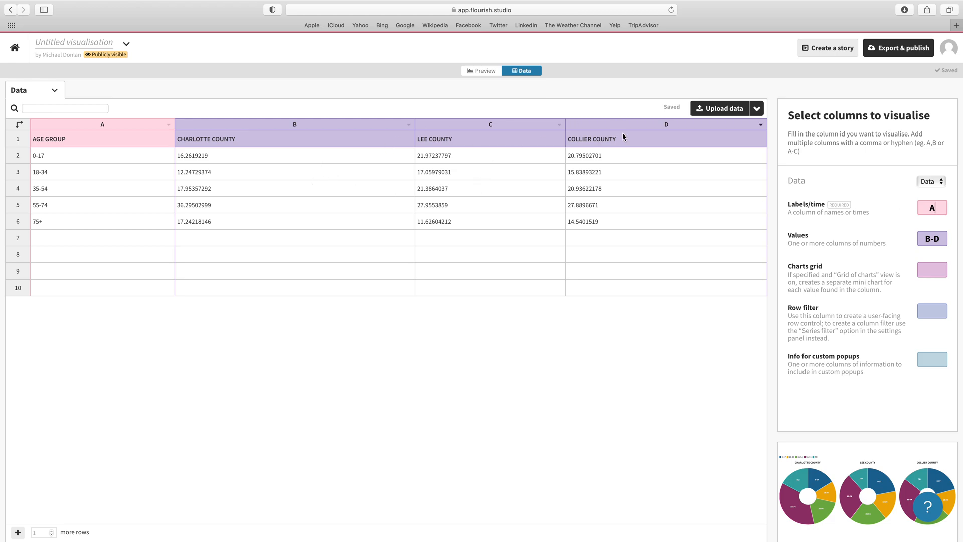
pyautogui.moveTo(827, 252)
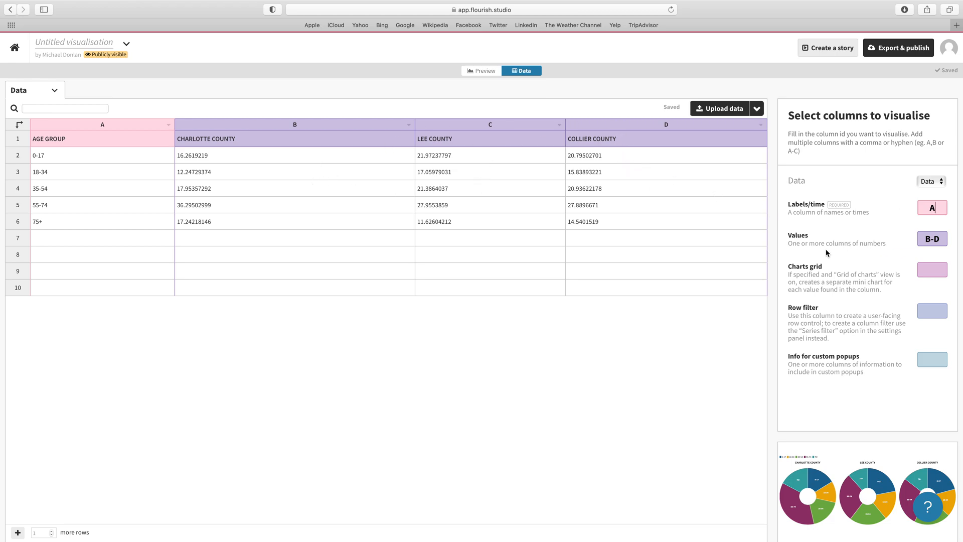
pyautogui.moveTo(525, 134)
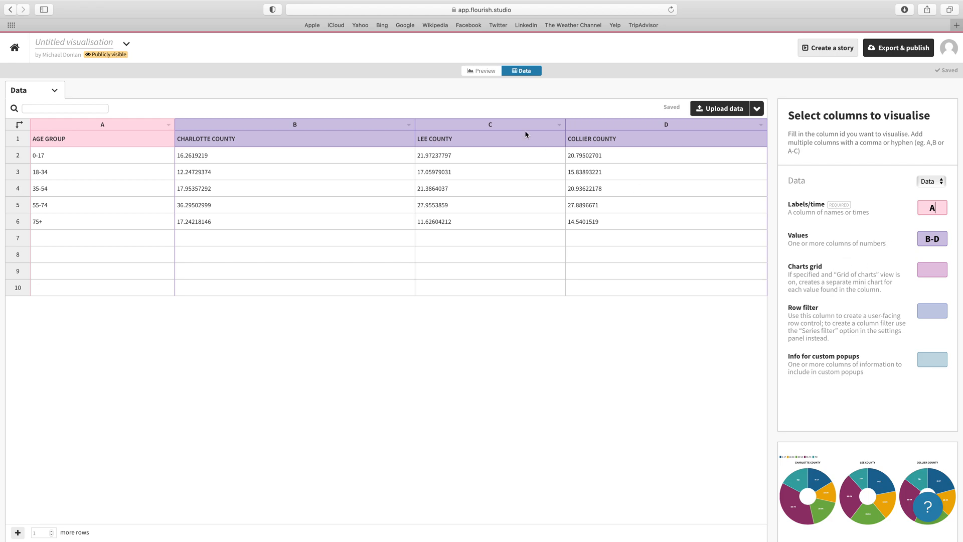
pyautogui.moveTo(773, 435)
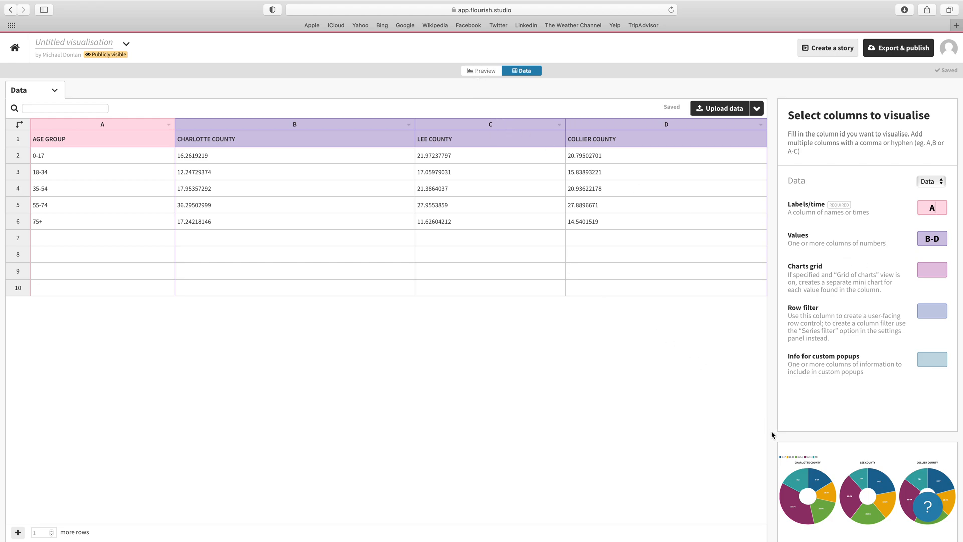
pyautogui.moveTo(770, 478)
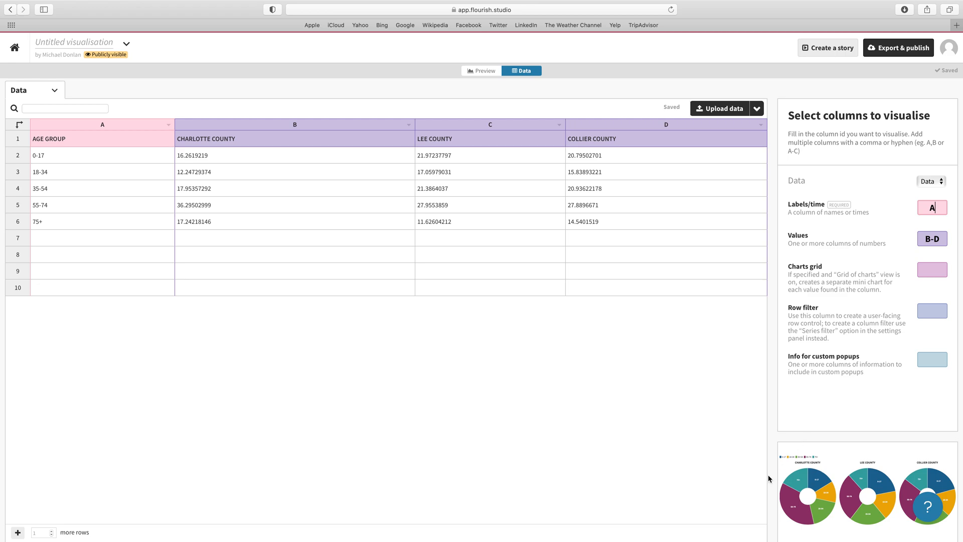
pyautogui.moveTo(492, 117)
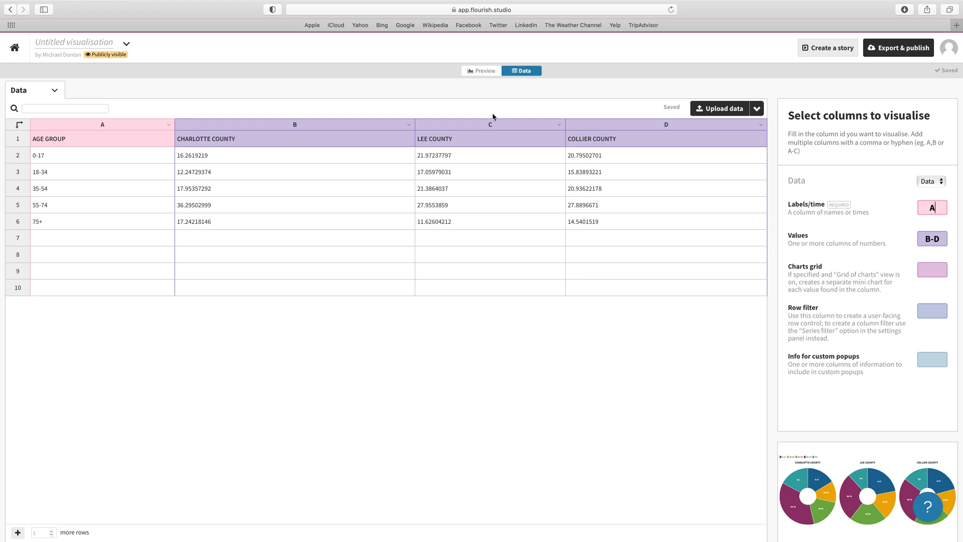
# Step: Switch to Preview to see the Charlotte, Lee and Collier County donuts
pyautogui.click(481, 71)
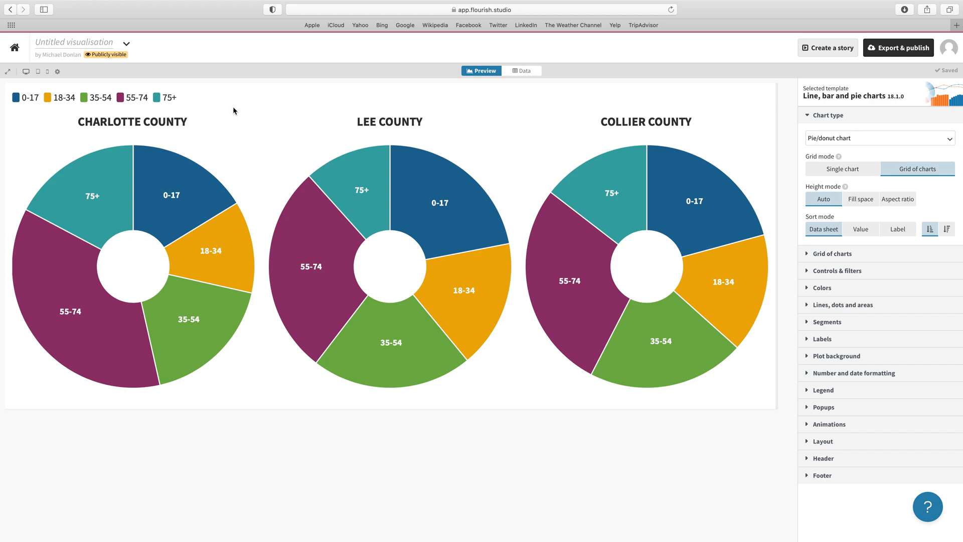
pyautogui.moveTo(361, 187)
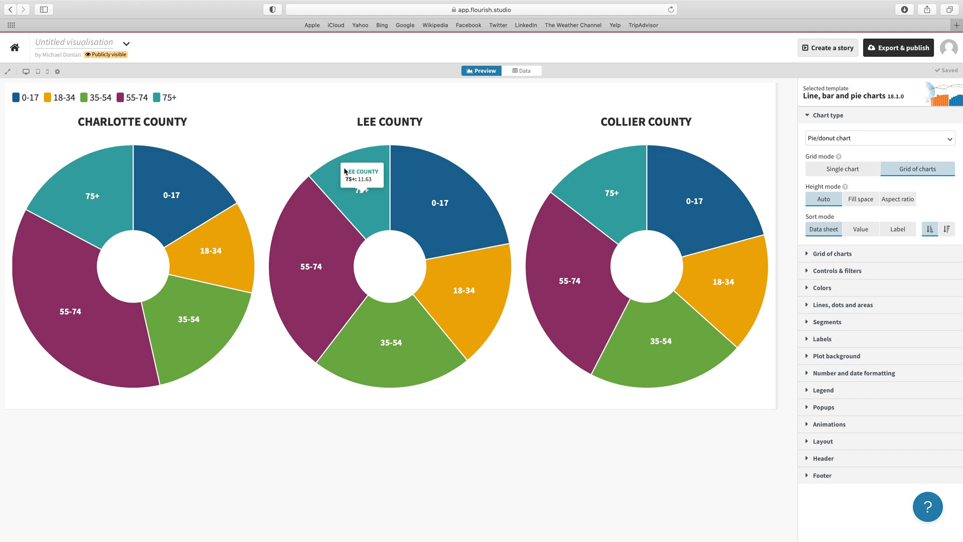
pyautogui.moveTo(325, 129)
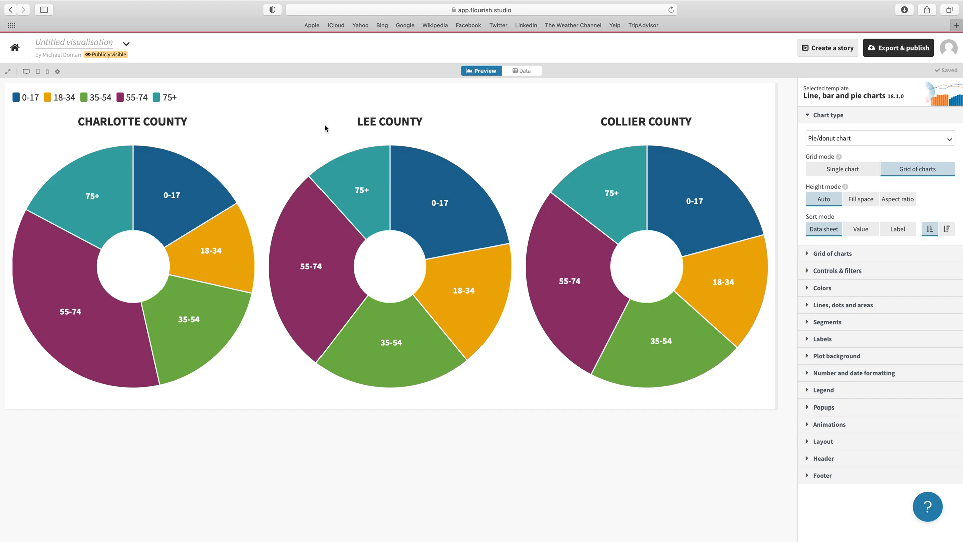
pyautogui.moveTo(711, 204)
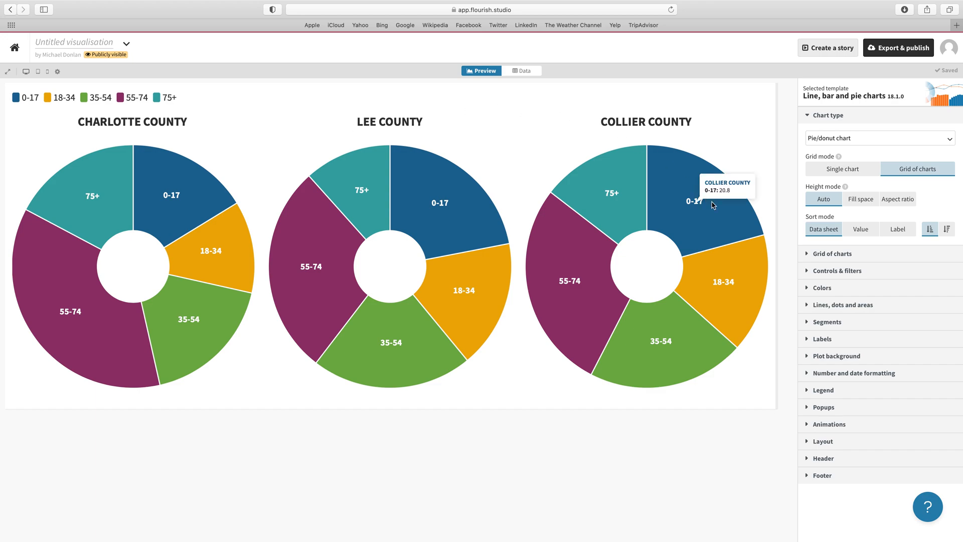
pyautogui.moveTo(737, 284)
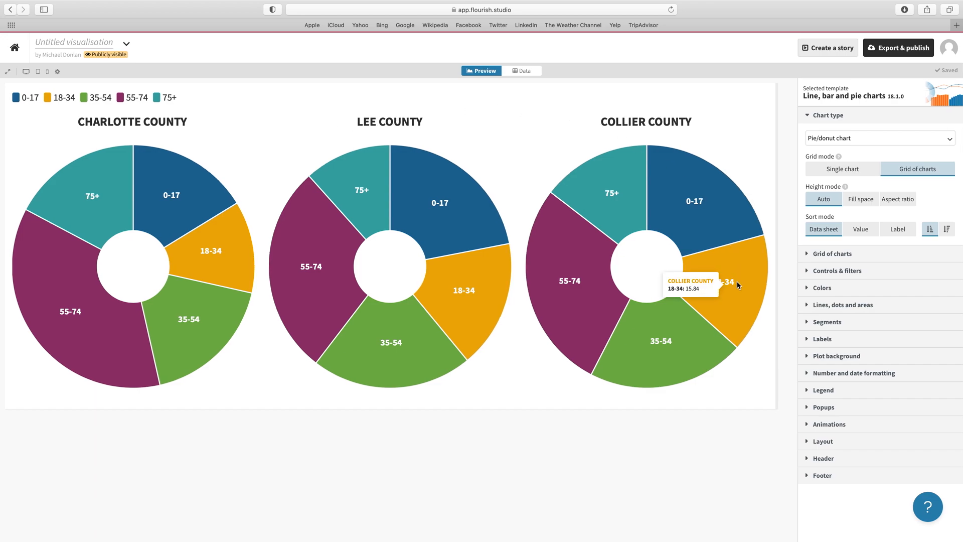
pyautogui.moveTo(555, 306)
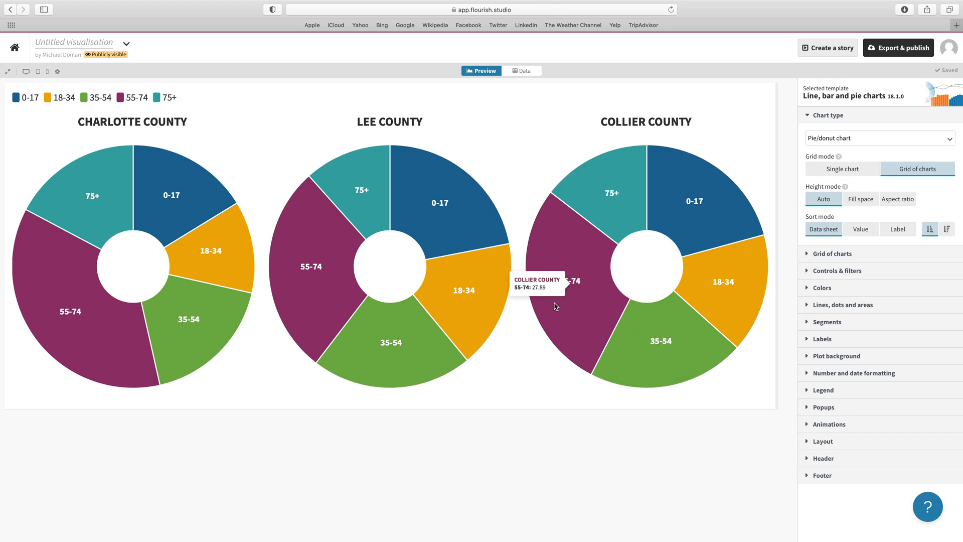
pyautogui.moveTo(109, 104)
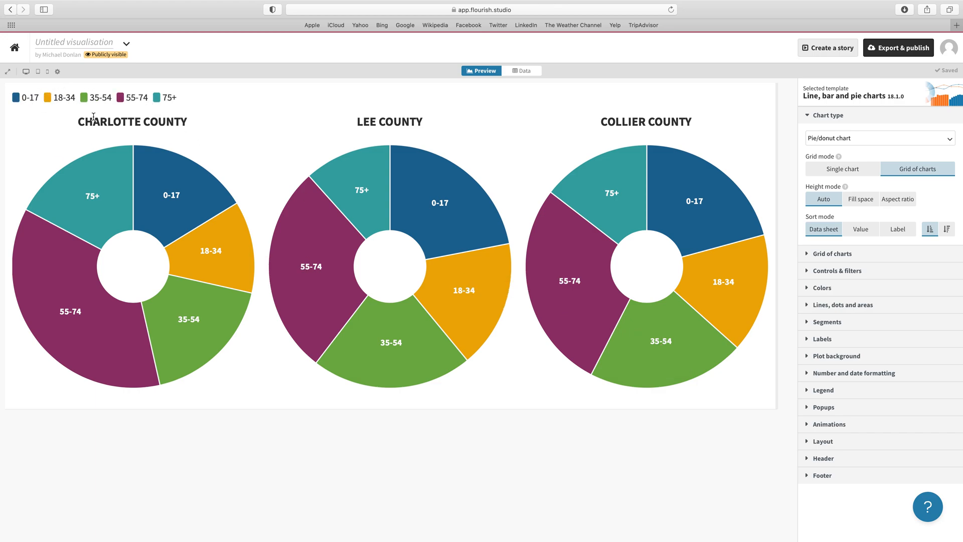
pyautogui.moveTo(841, 169)
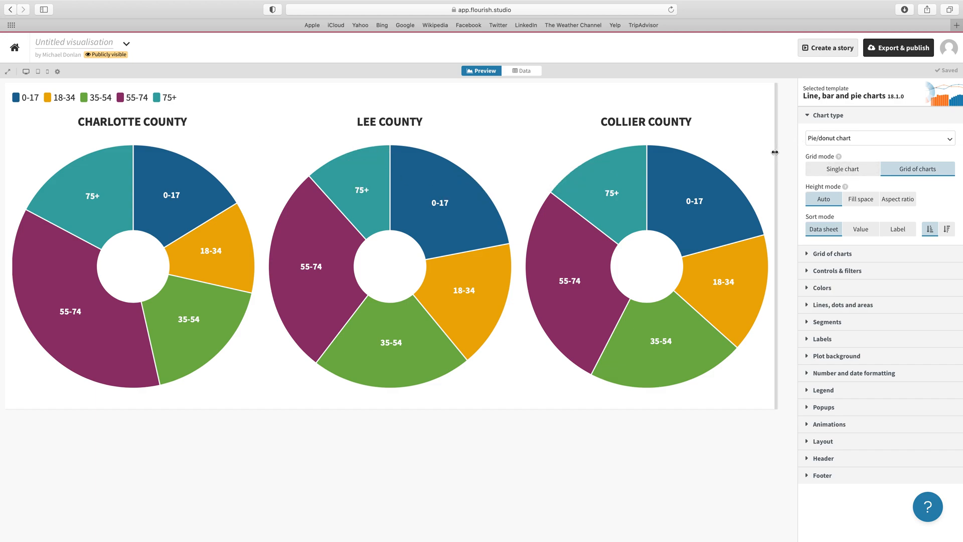
pyautogui.moveTo(784, 232)
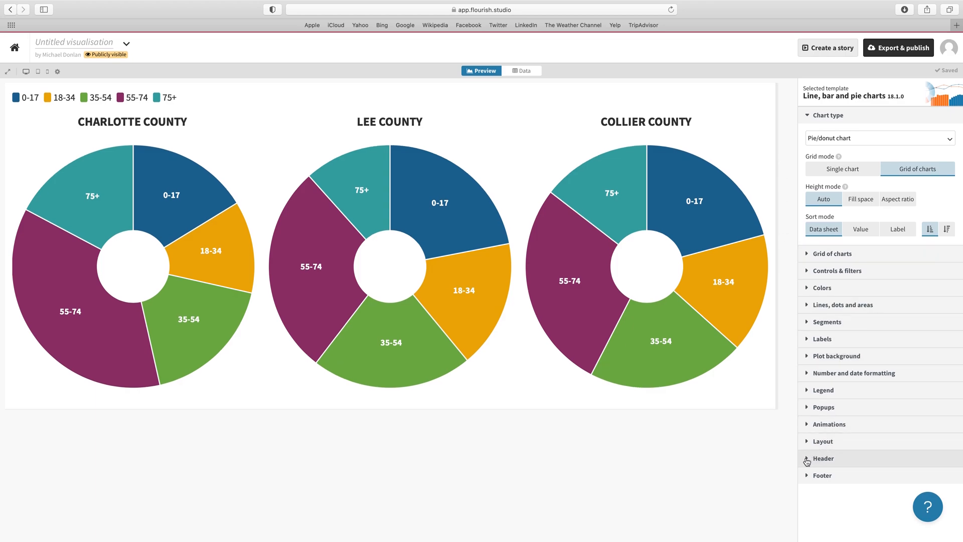
# Step: Give the chart the header title 'Southwest Florida Age Breakdown'
pyautogui.click(822, 458)
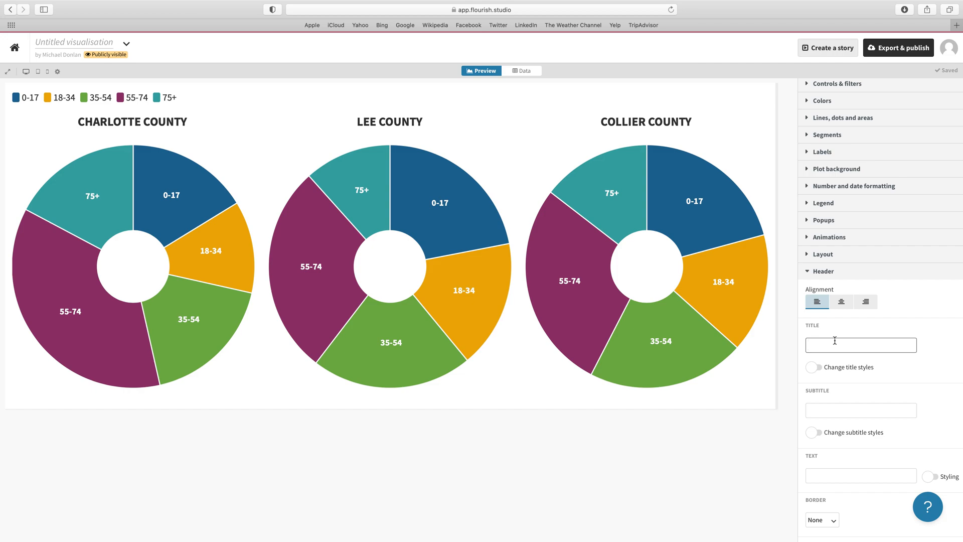
pyautogui.write('A')
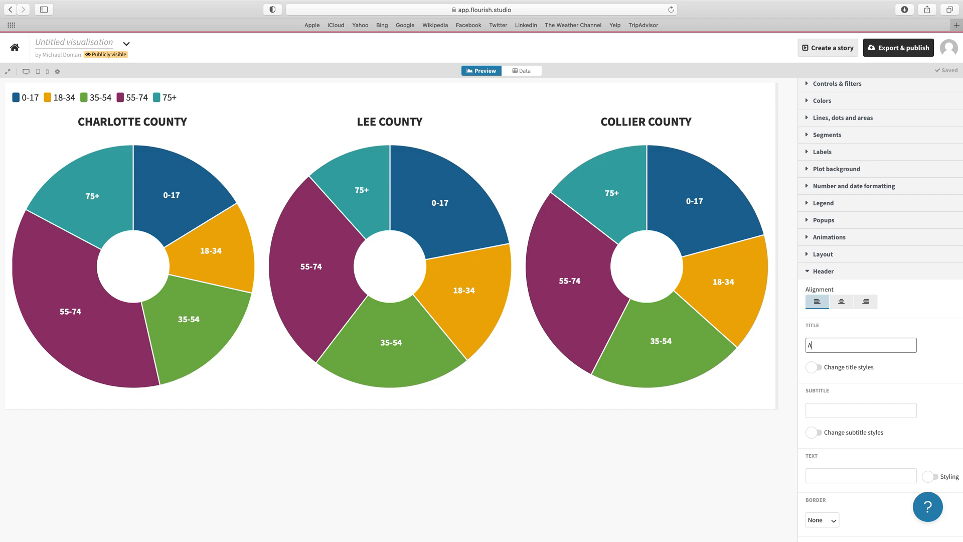
pyautogui.write('South')
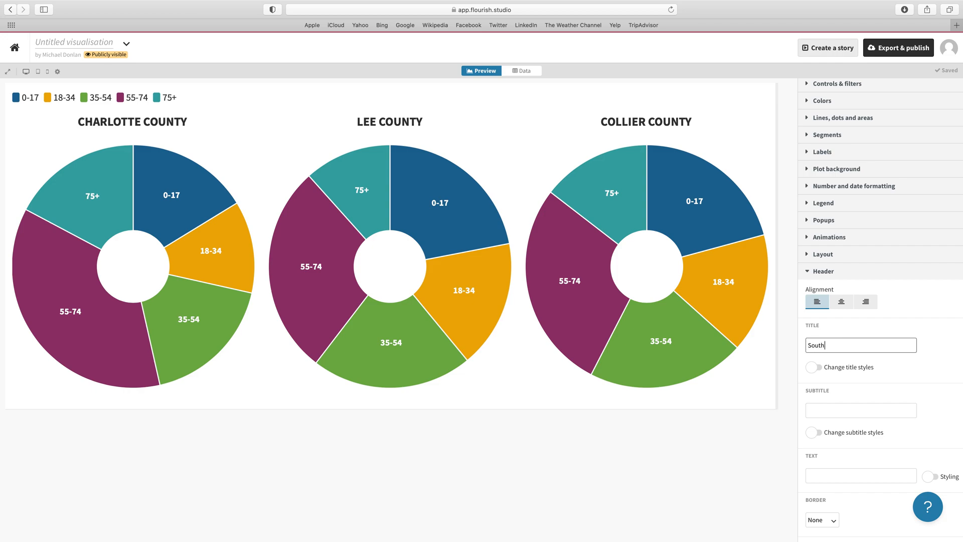
pyautogui.write('west Flo')
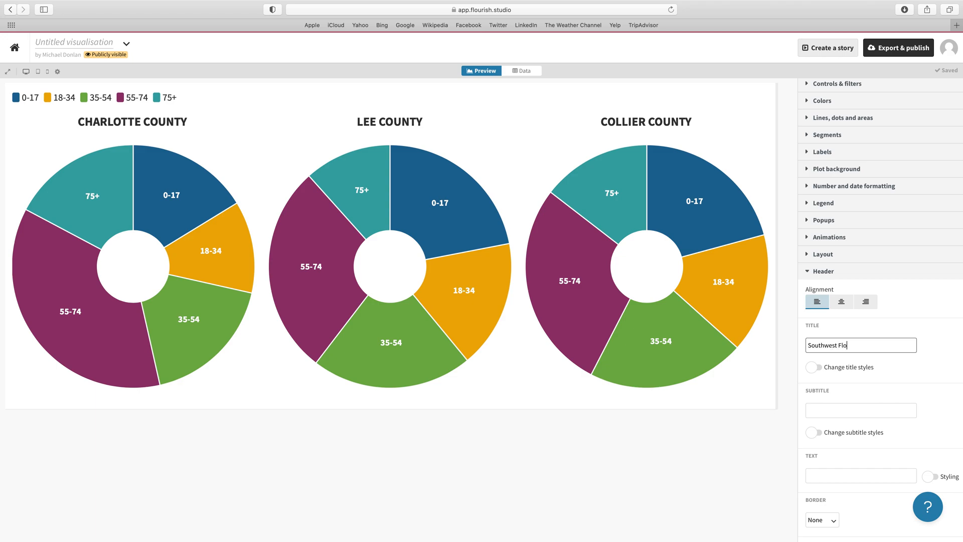
pyautogui.write('rid')
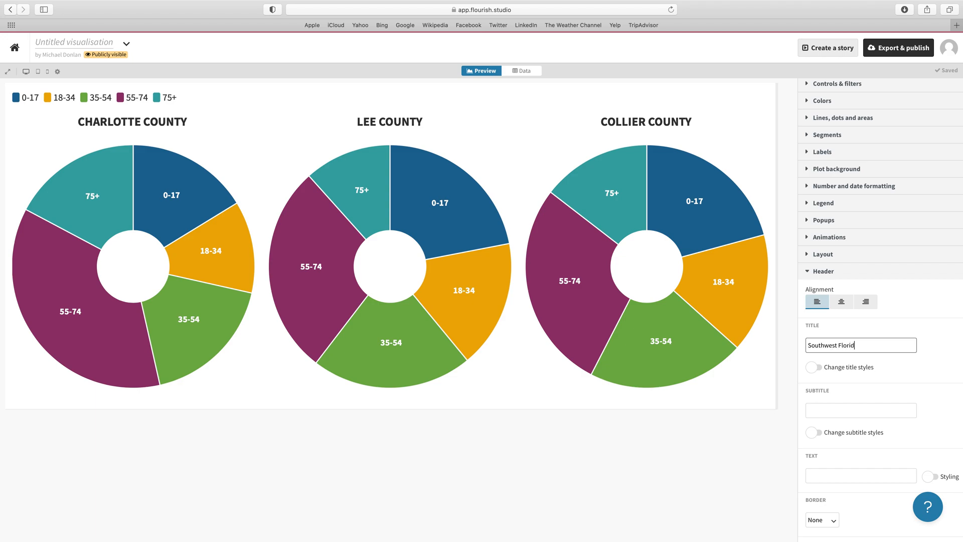
pyautogui.write('a Age')
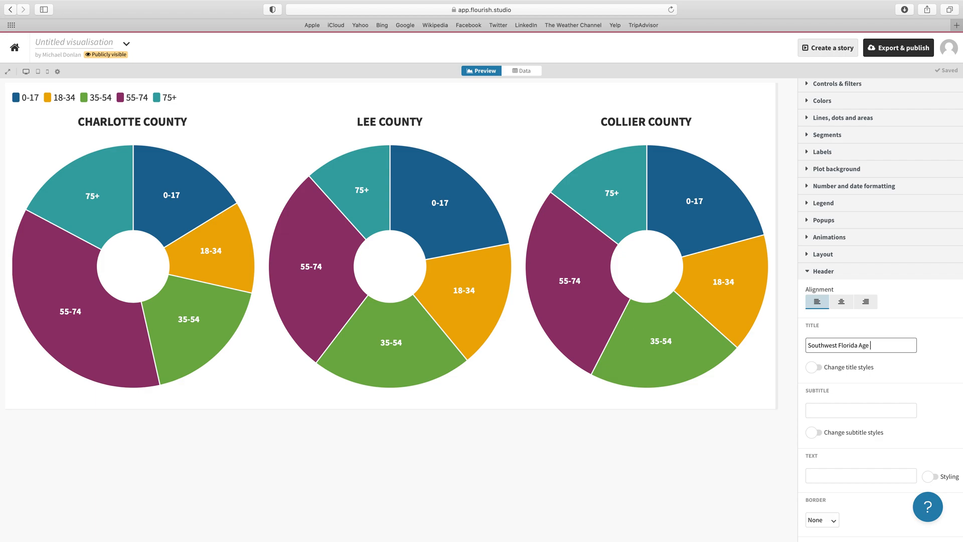
pyautogui.write('Bread')
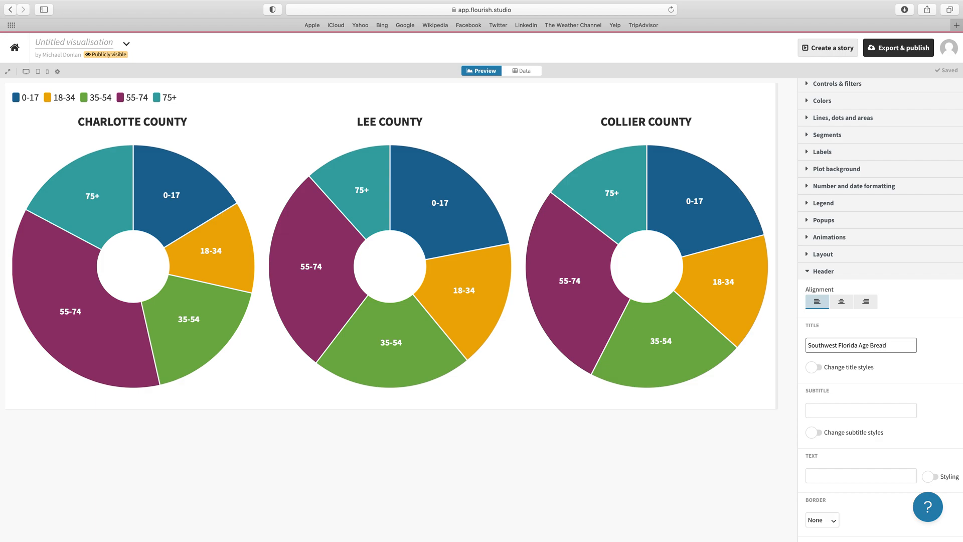
pyautogui.write('k')
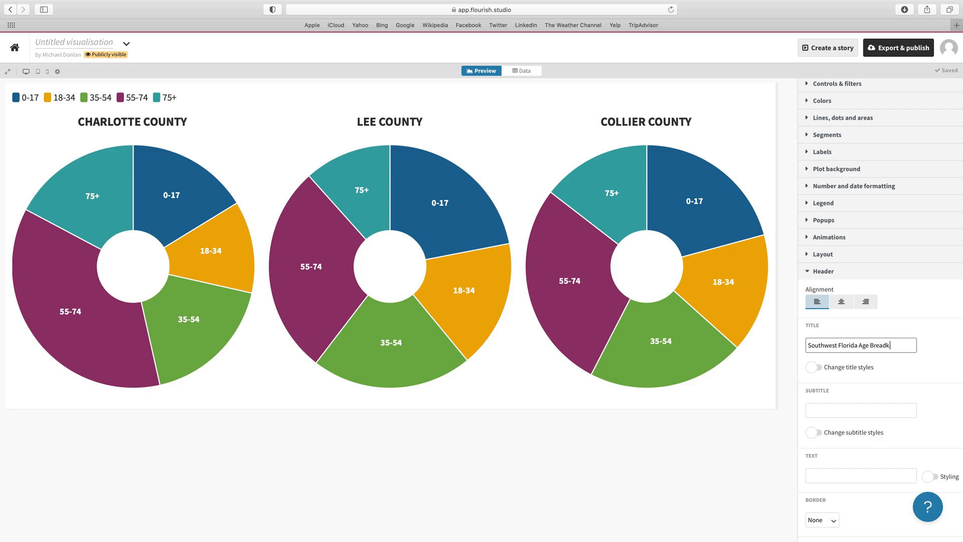
pyautogui.press('Backspace')
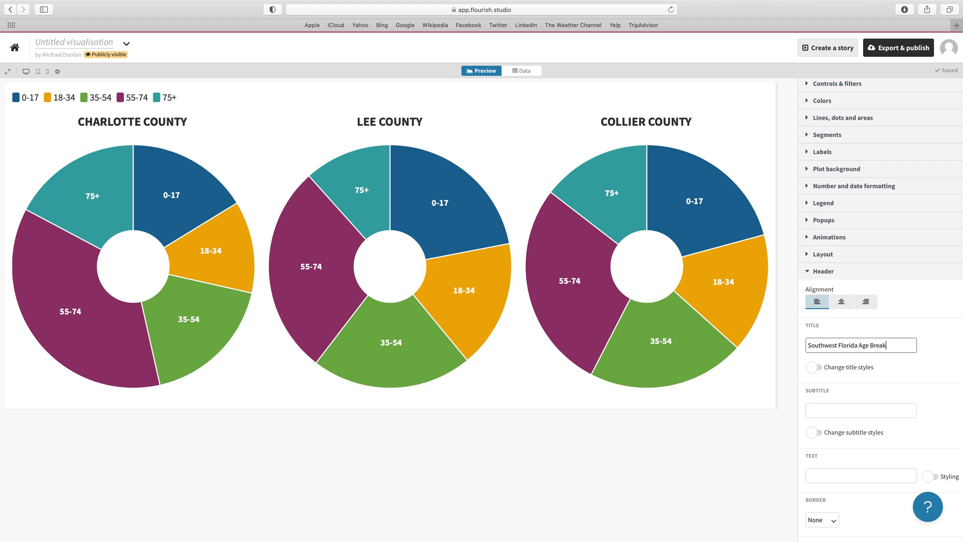
pyautogui.write('down')
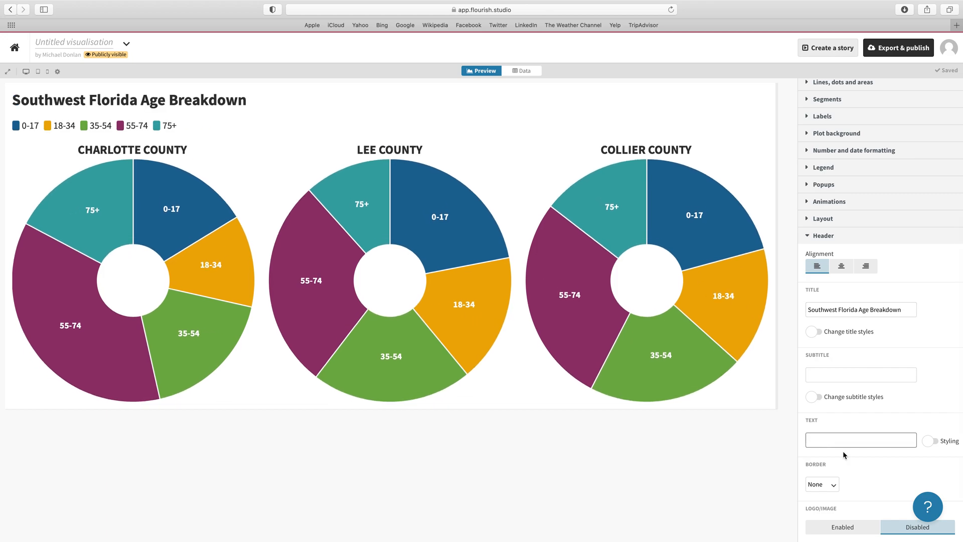
# Step: Add an intro sentence describing how the Southwest Florida counties compare by age
pyautogui.write("Here's a")
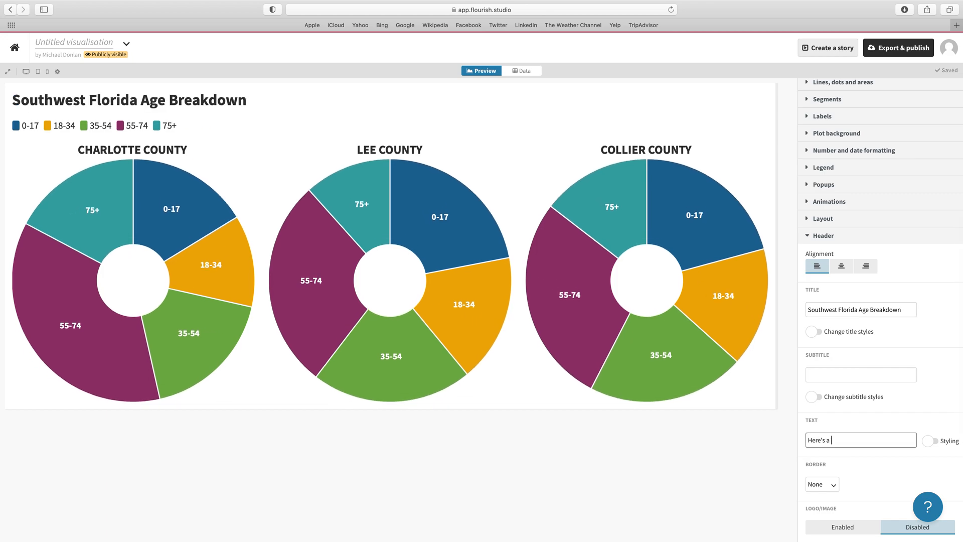
pyautogui.write('look at')
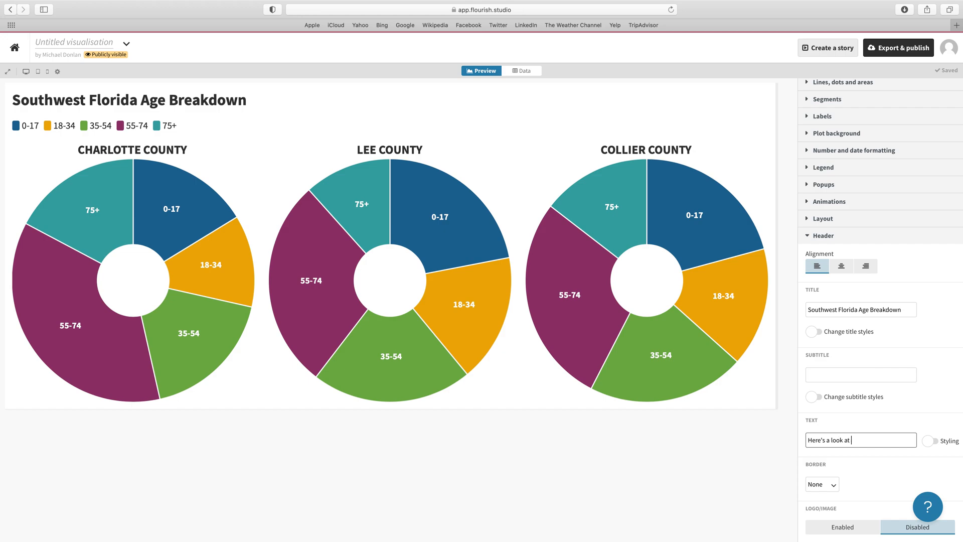
pyautogui.write('how the leading counties in Southwest')
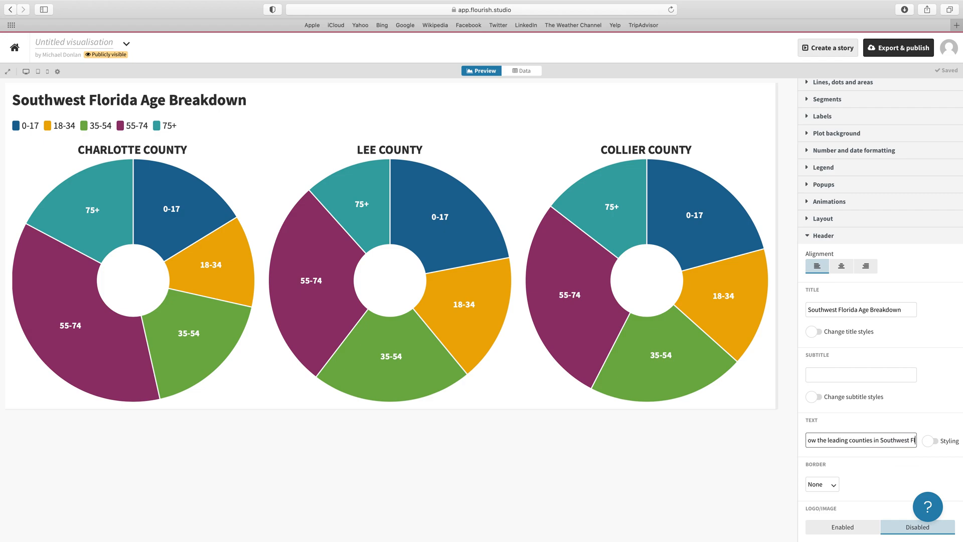
pyautogui.write('Florida compare when it comes to age')
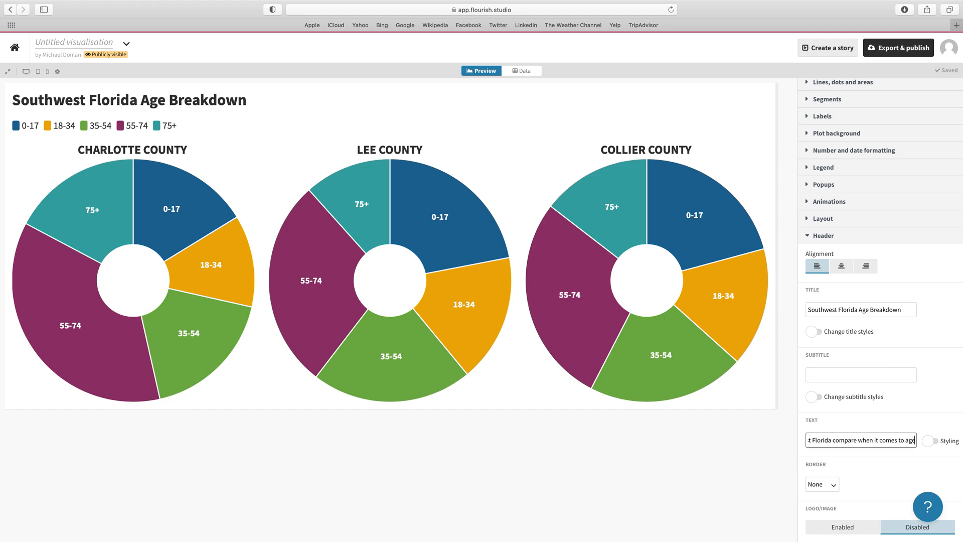
pyautogui.write('break')
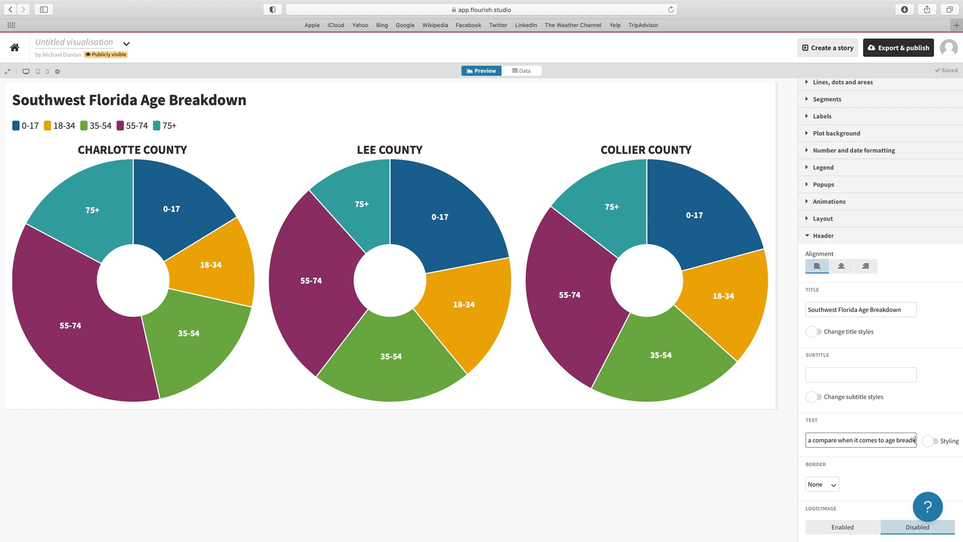
pyautogui.write('rida')
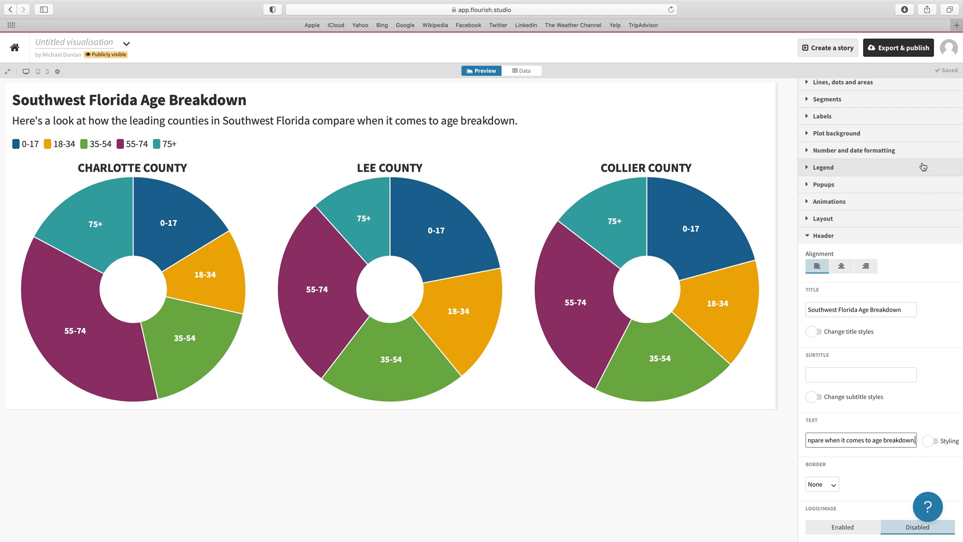
# Step: Add the footer note 'Source: U.S. Census Bureau'
pyautogui.scroll(-3)
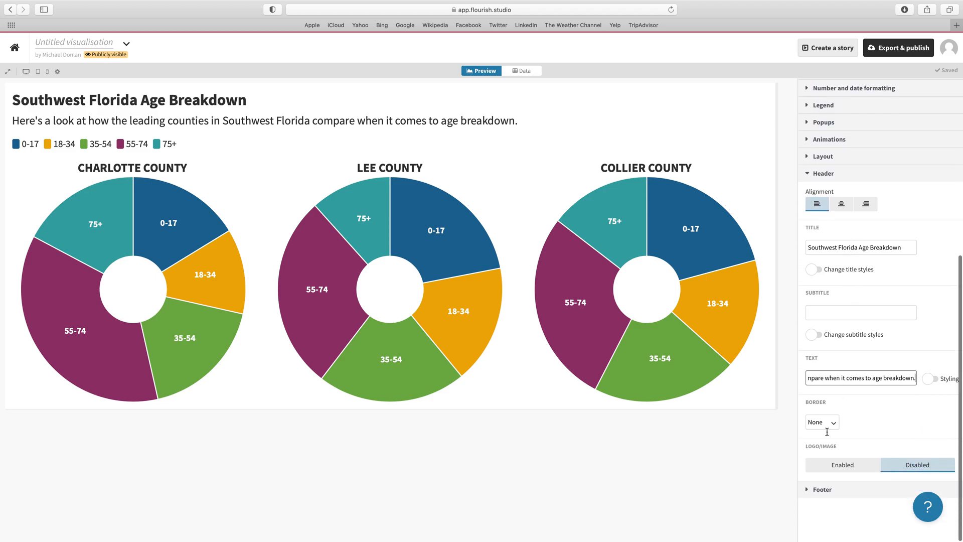
pyautogui.click(821, 489)
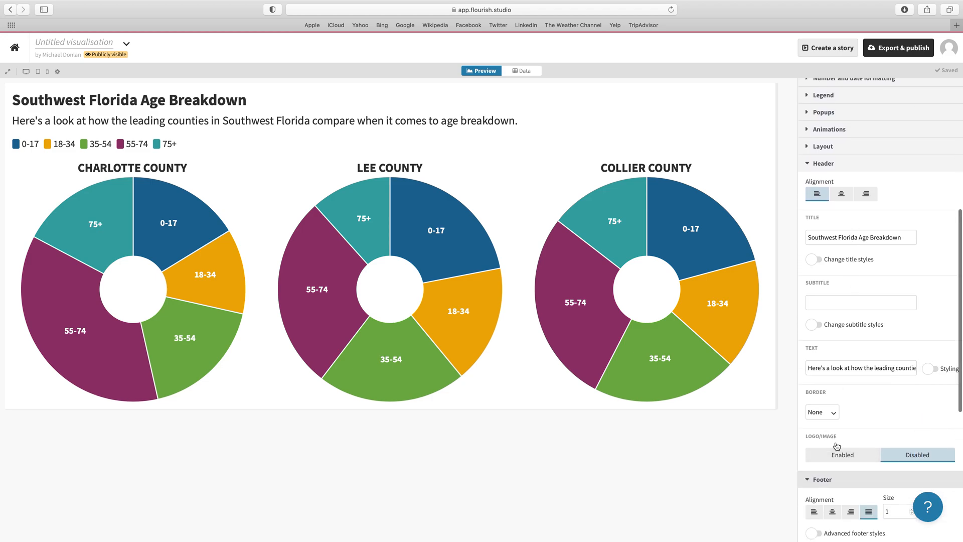
pyautogui.scroll(-3)
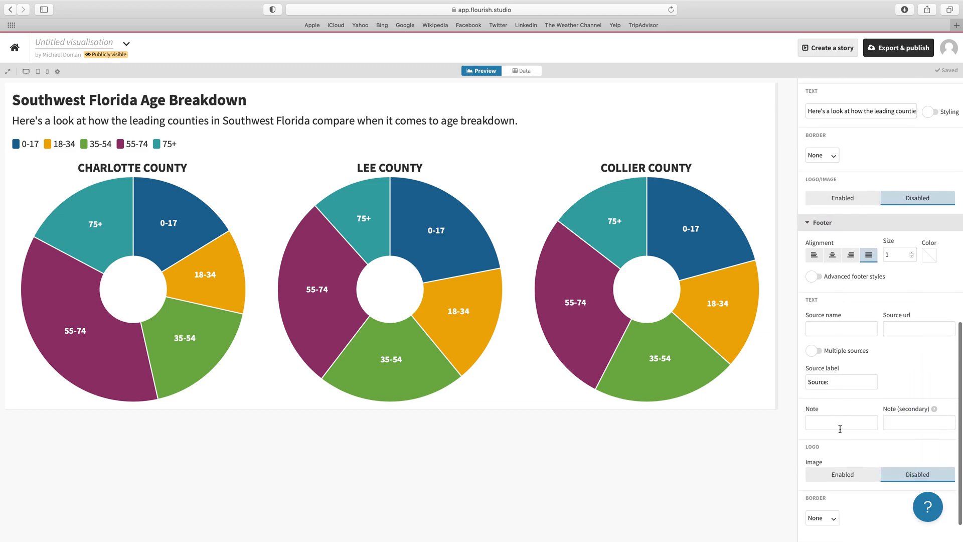
pyautogui.click(840, 422)
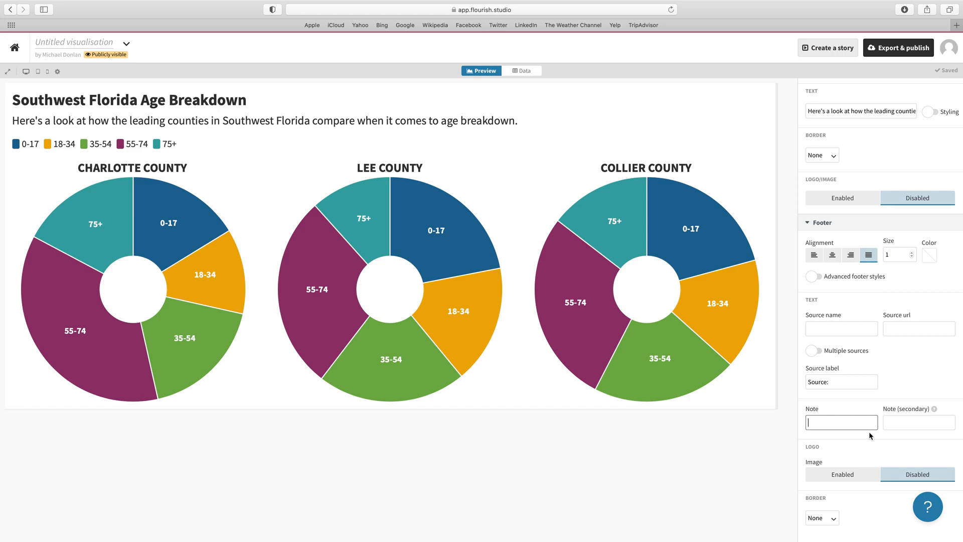
pyautogui.write('Source:')
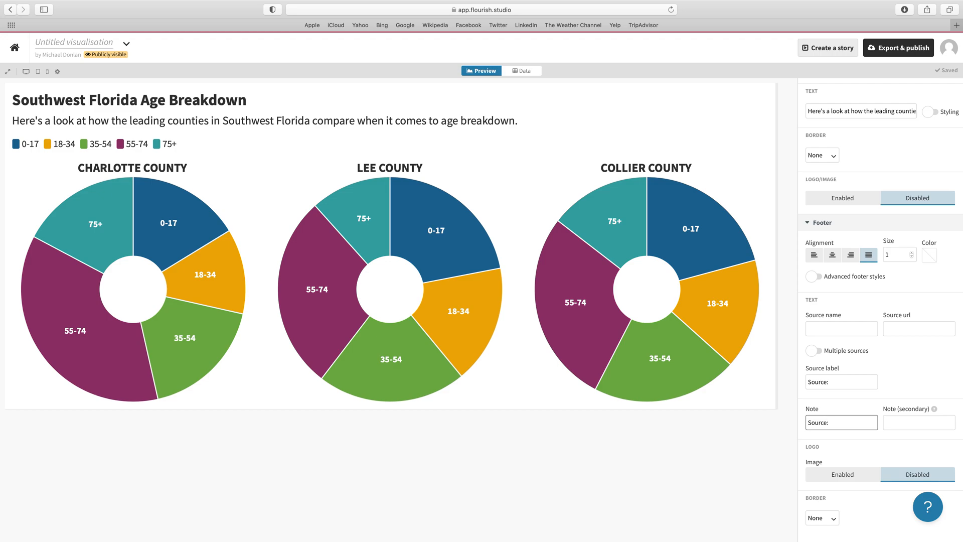
pyautogui.write('U.')
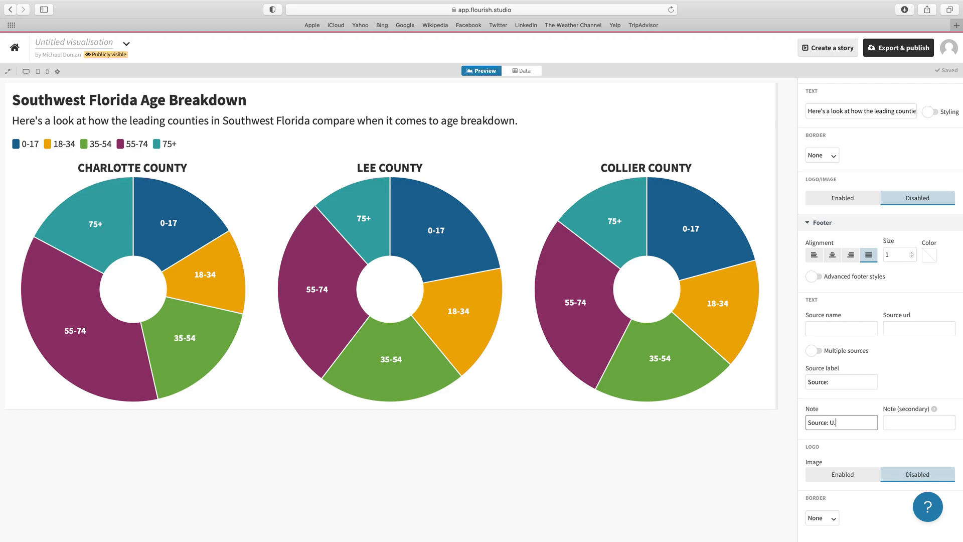
pyautogui.write('S. Censu')
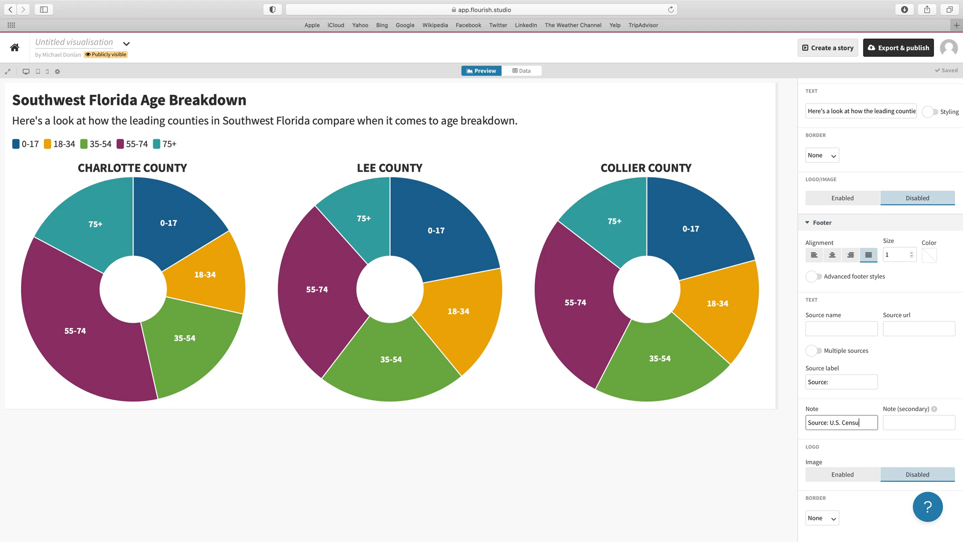
pyautogui.write('Bureau')
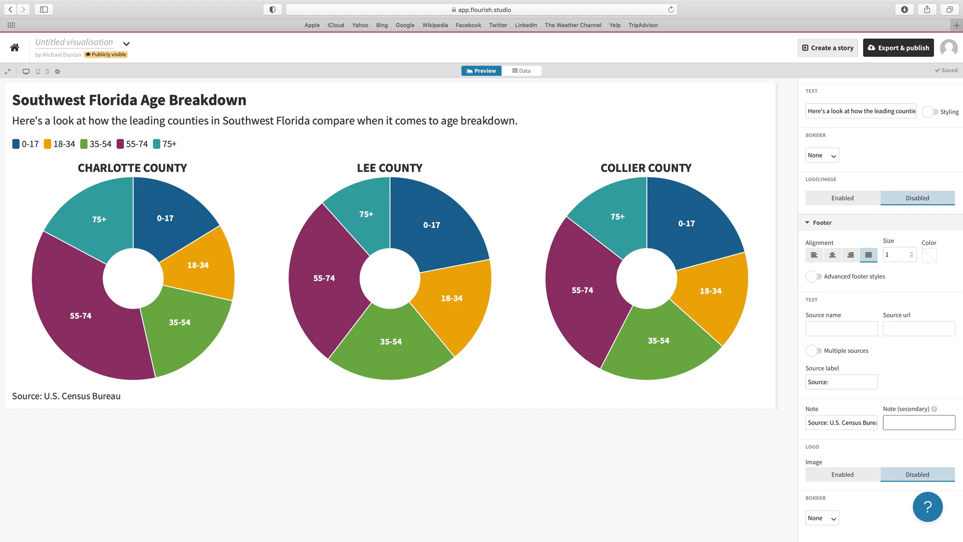
pyautogui.write('Graphic by M')
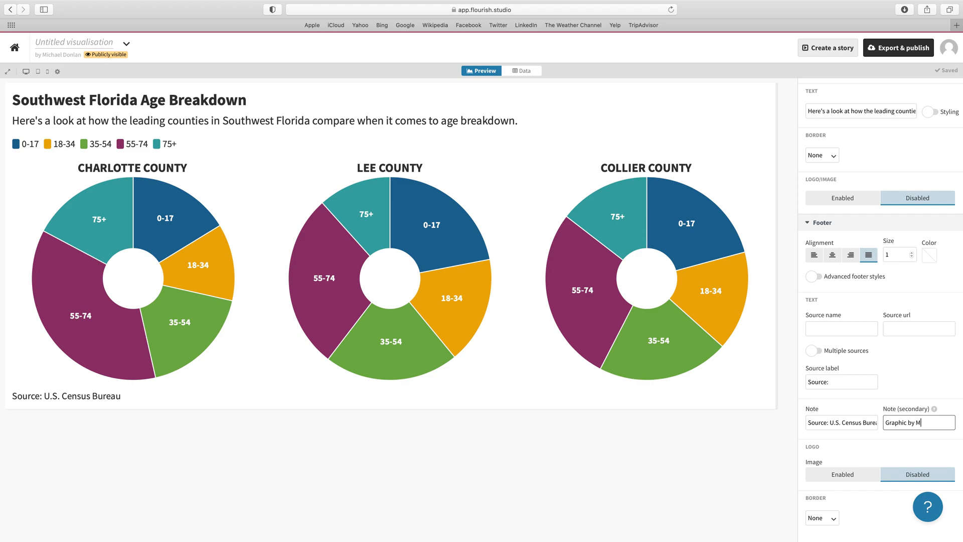
pyautogui.write('ichael Donlan')
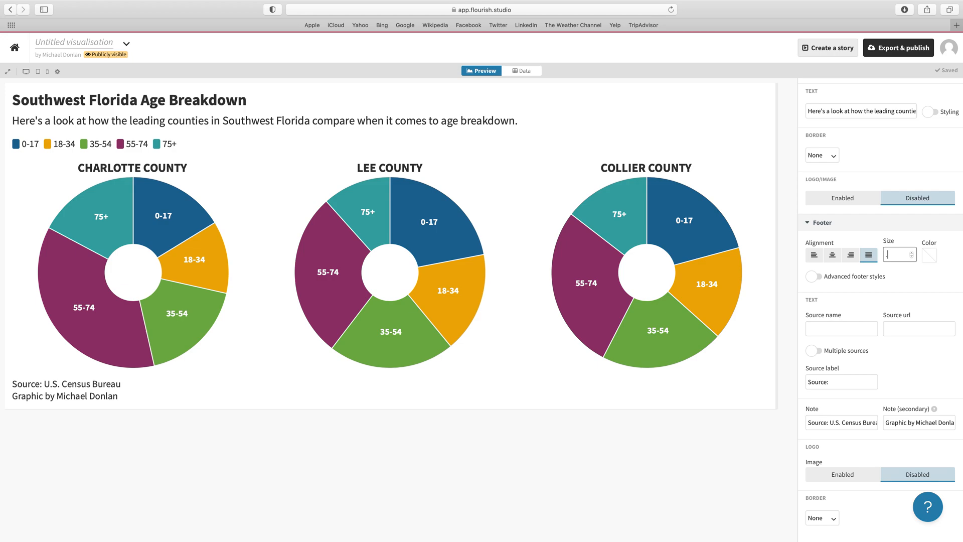
pyautogui.write('.75')
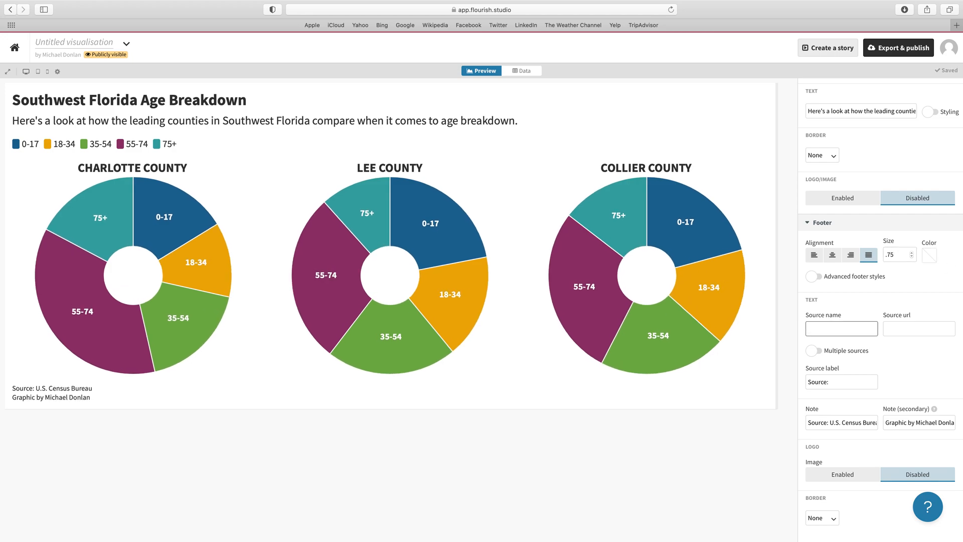
# Step: Set the footer text Color to gray
pyautogui.click(939, 255)
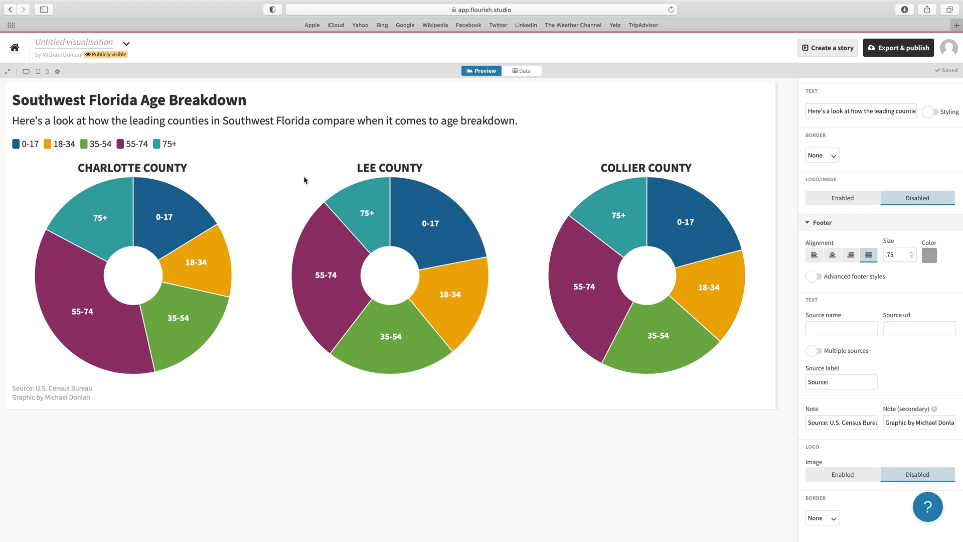
pyautogui.moveTo(87, 172)
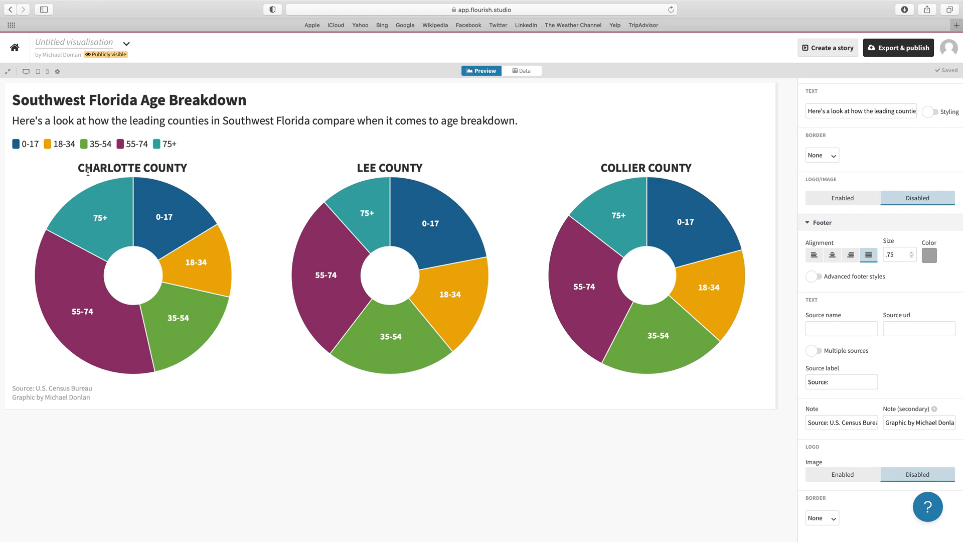
pyautogui.moveTo(98, 215)
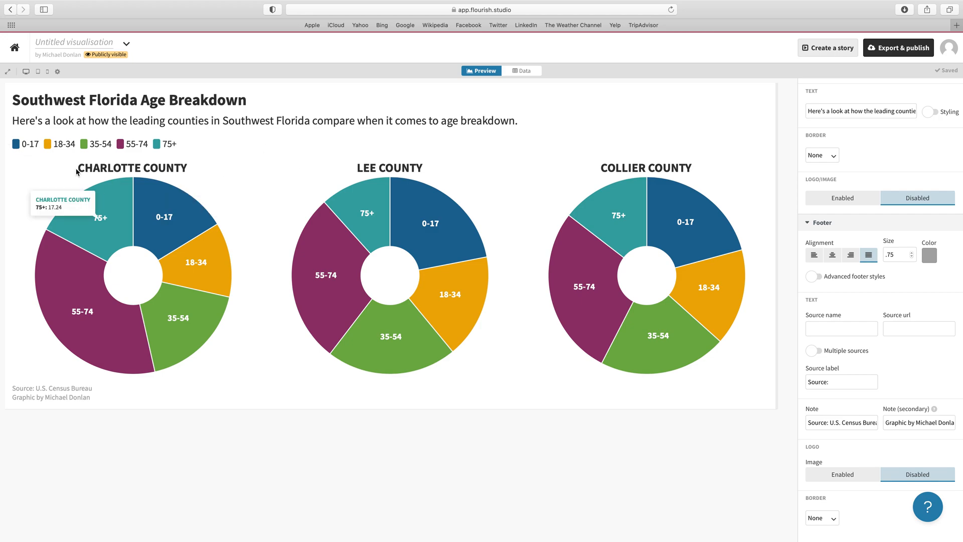
pyautogui.moveTo(90, 319)
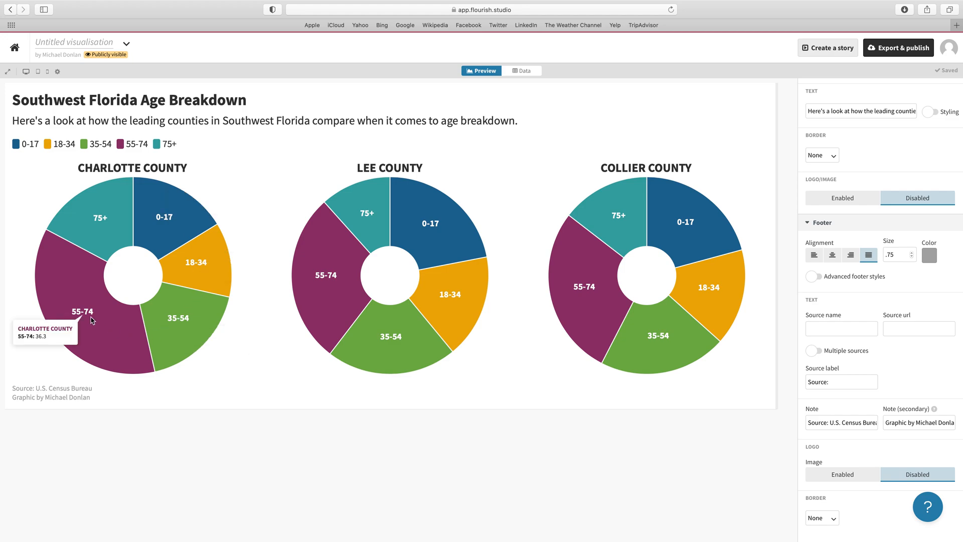
pyautogui.moveTo(119, 340)
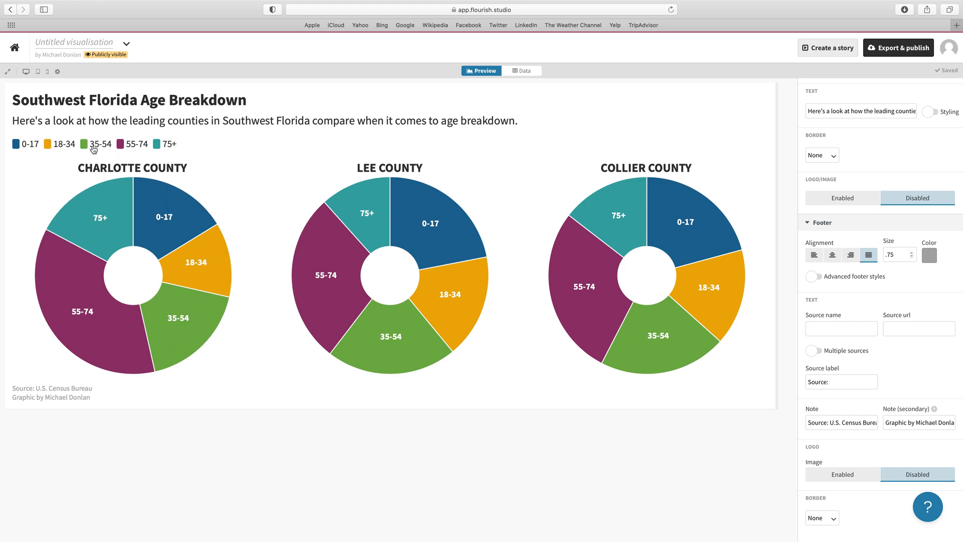
pyautogui.moveTo(26, 144)
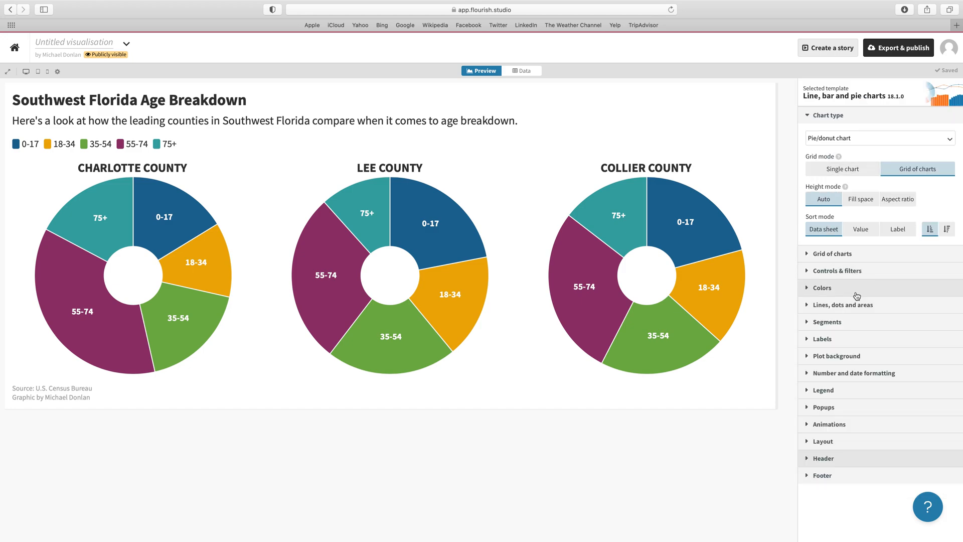
pyautogui.moveTo(835, 321)
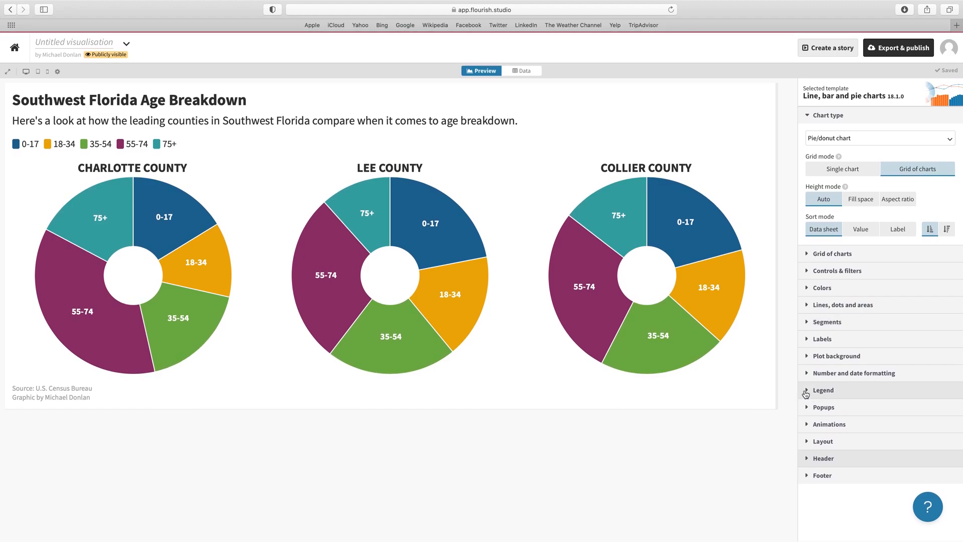
# Step: Set Legend mode to Off, glance at the Labels options, then collapse the Legend section
pyautogui.click(822, 390)
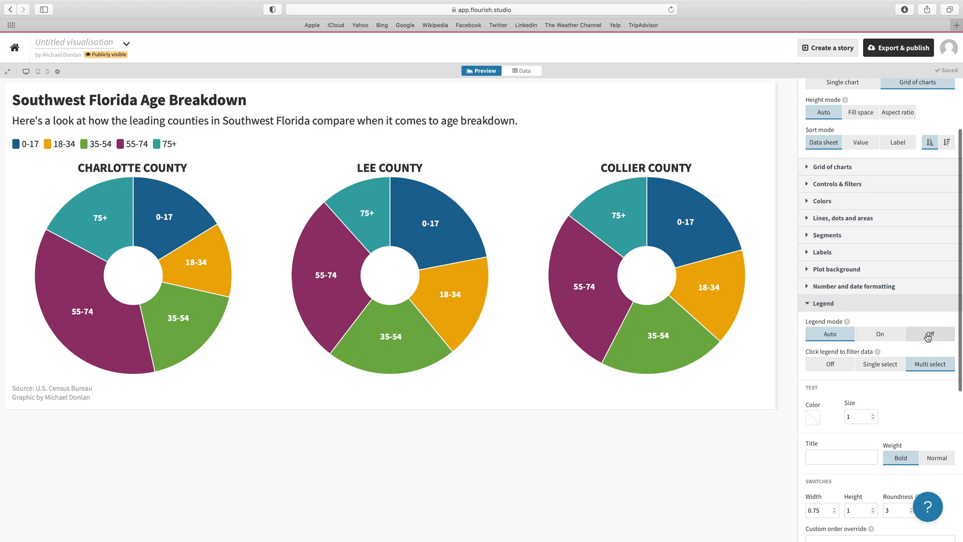
pyautogui.click(929, 333)
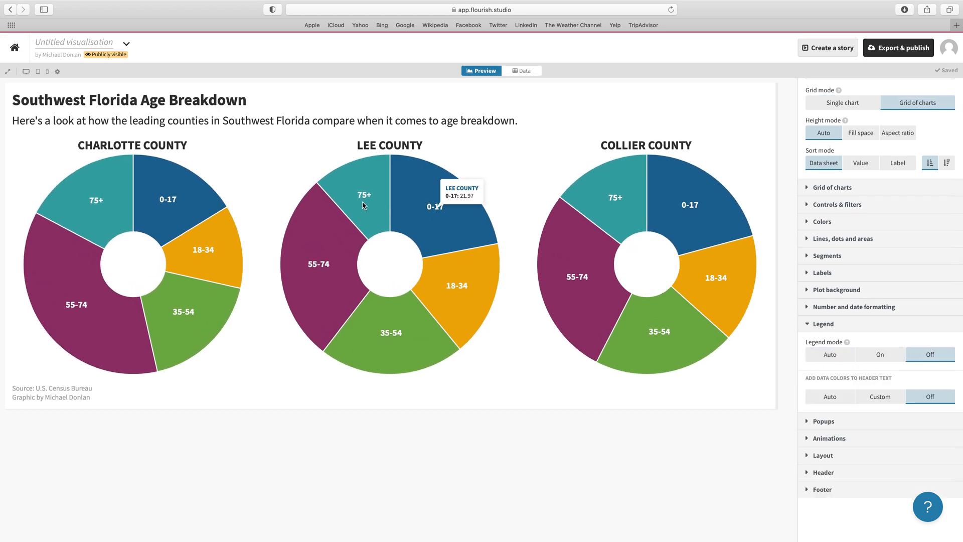
pyautogui.moveTo(672, 231)
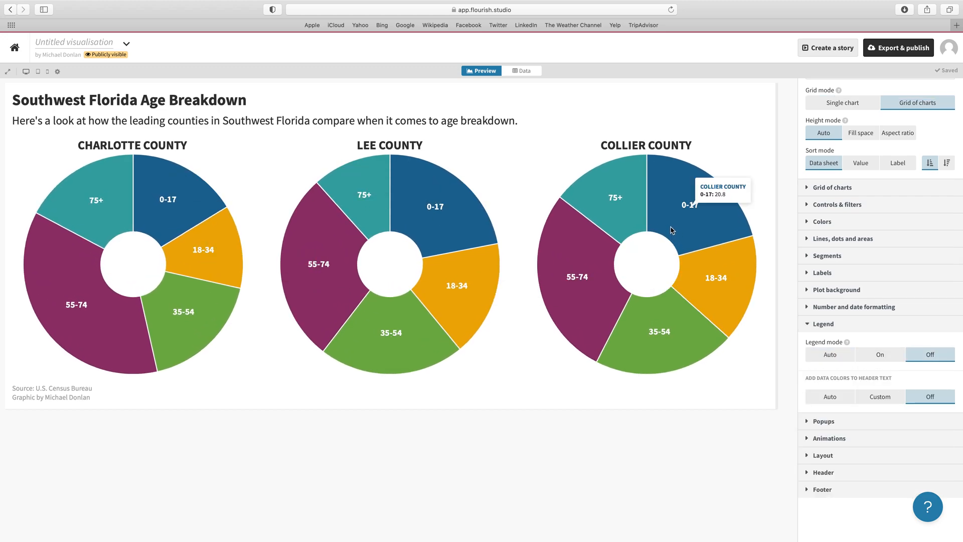
pyautogui.moveTo(611, 233)
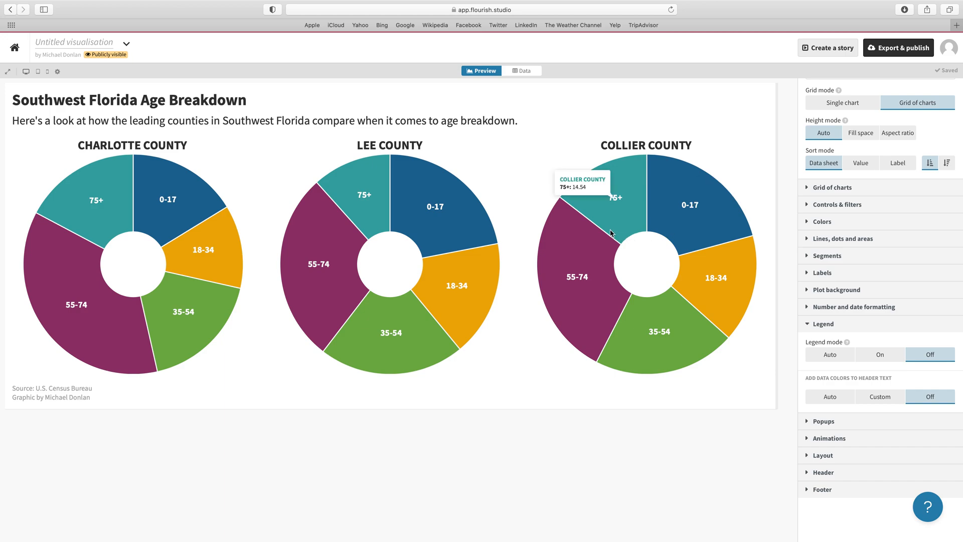
pyautogui.moveTo(667, 210)
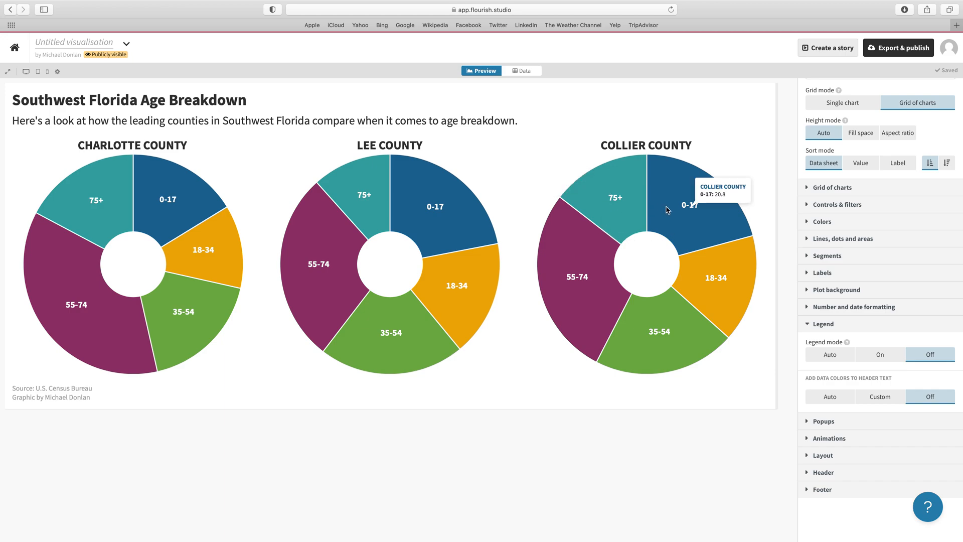
pyautogui.moveTo(703, 299)
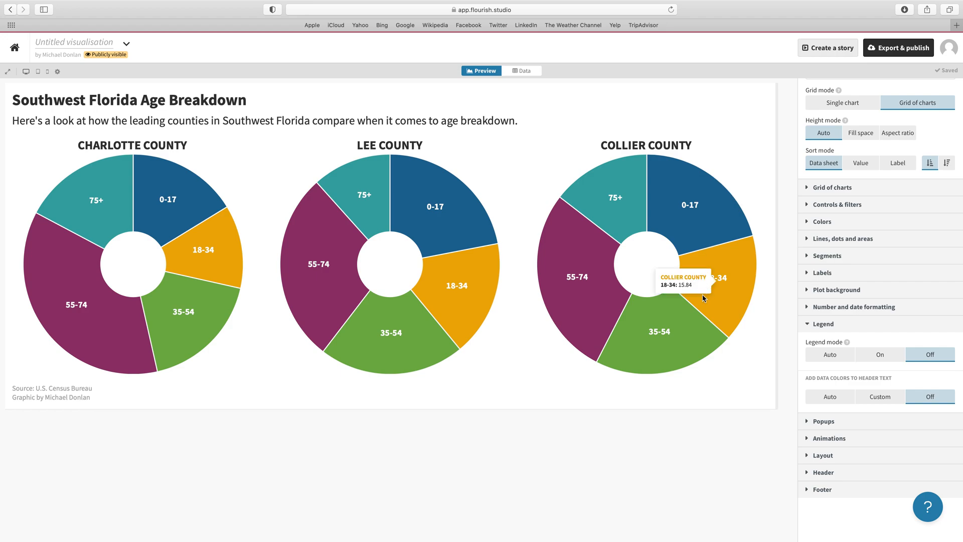
pyautogui.moveTo(525, 318)
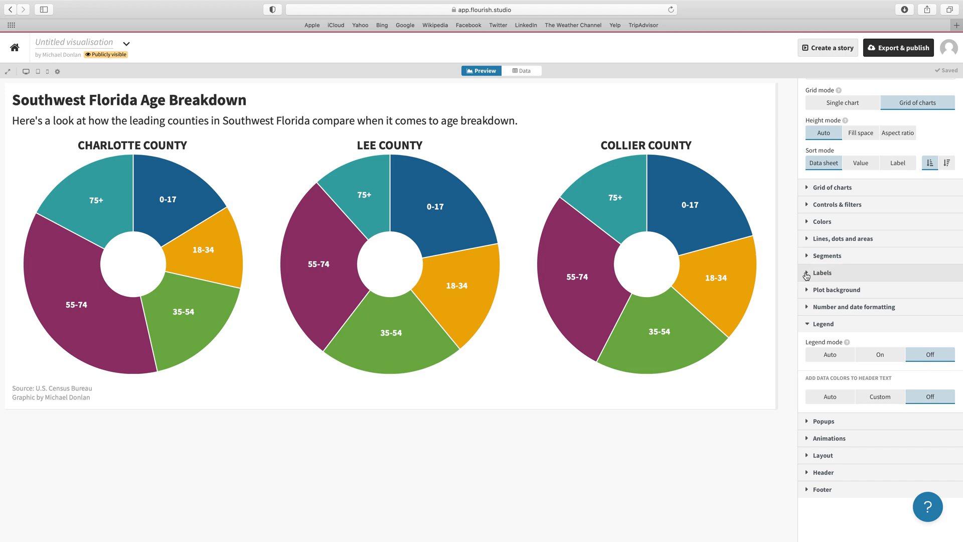
pyautogui.click(821, 272)
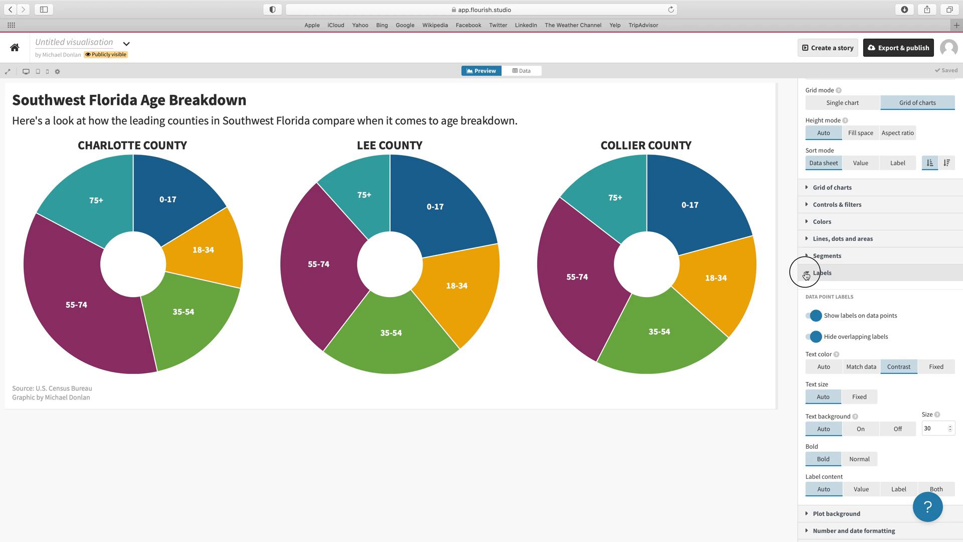
pyautogui.click(822, 271)
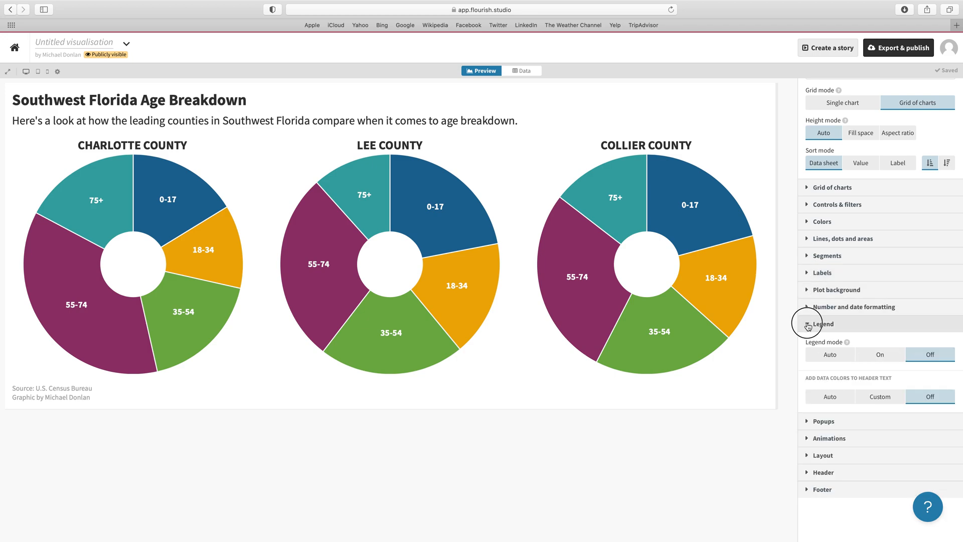
pyautogui.click(822, 323)
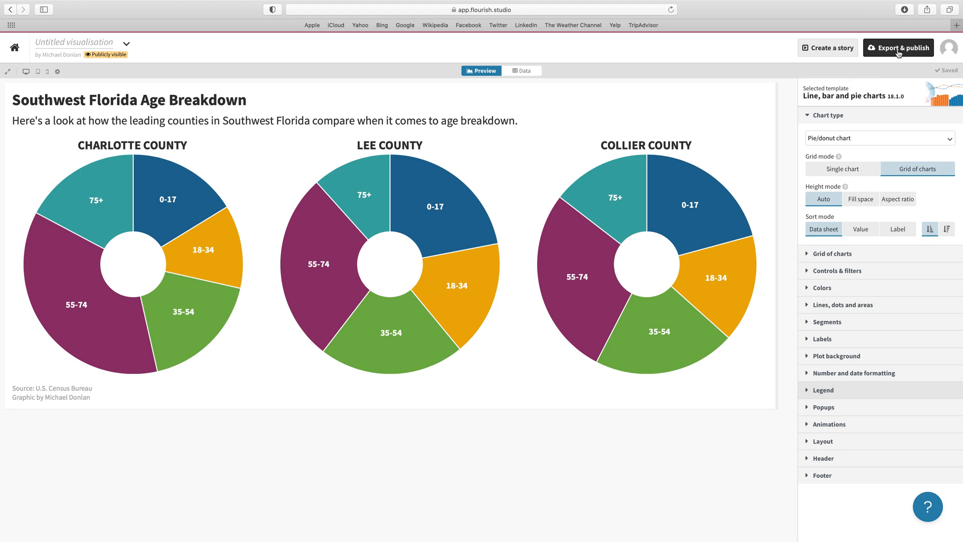
# Step: Publish the visualisation via Export & publish 'Publish to share and embed', confirming in the dialog
pyautogui.click(897, 47)
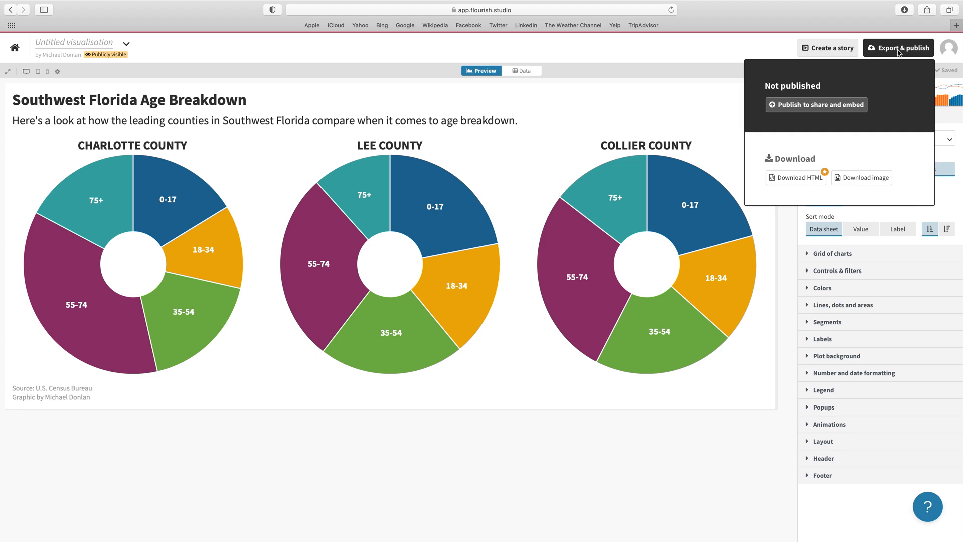
pyautogui.click(816, 105)
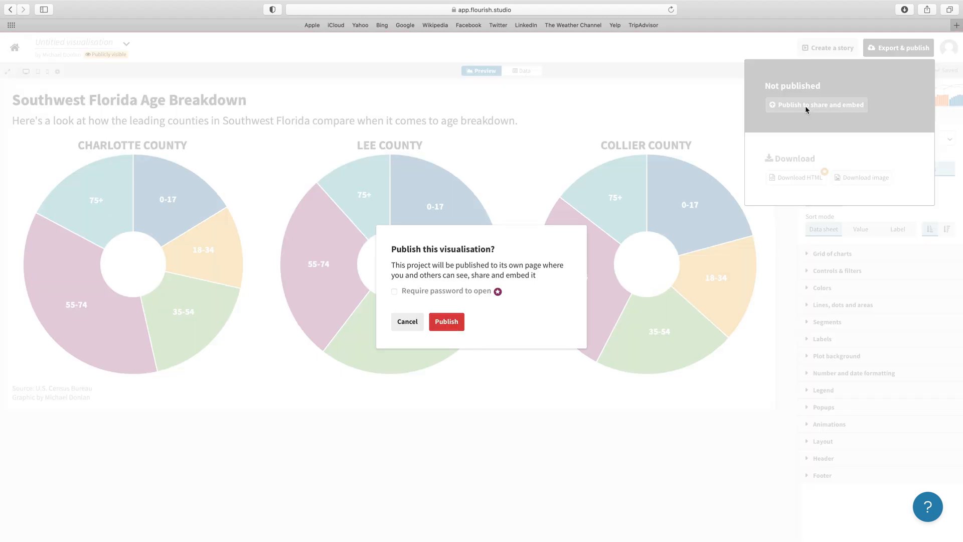
pyautogui.click(446, 320)
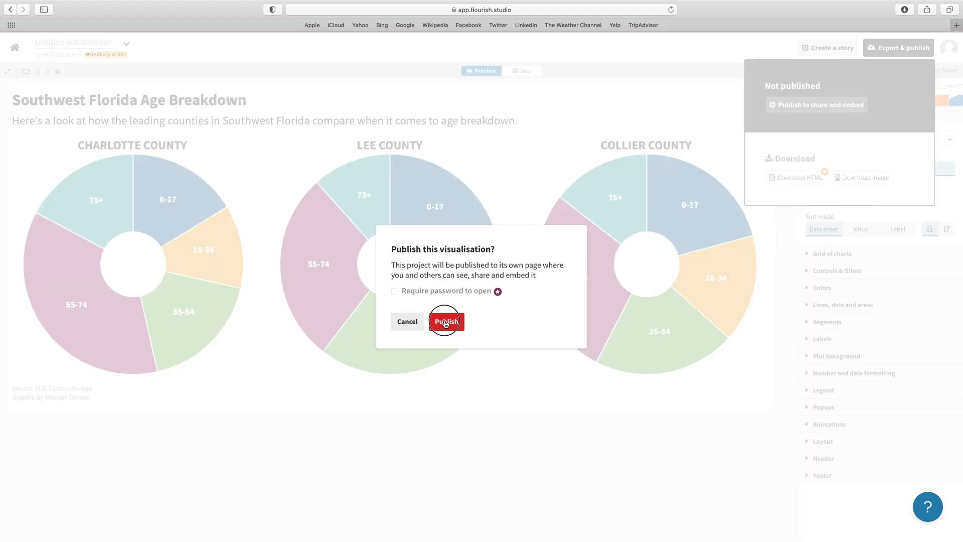
pyautogui.click(445, 321)
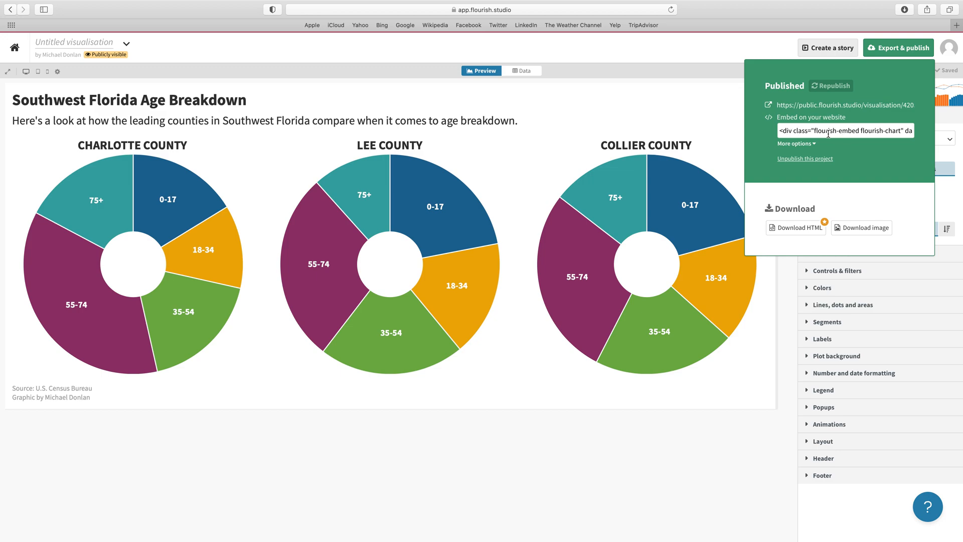
pyautogui.moveTo(821, 170)
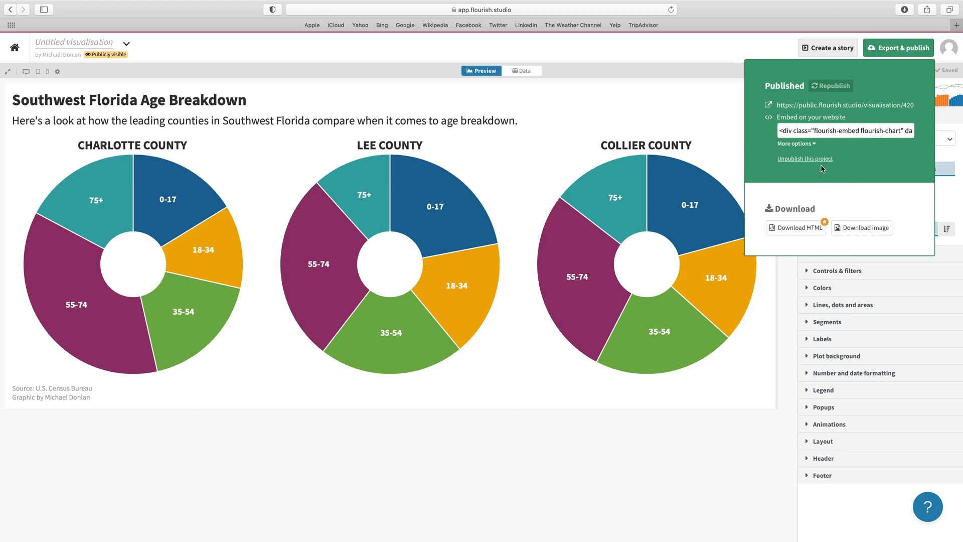
pyautogui.moveTo(790, 171)
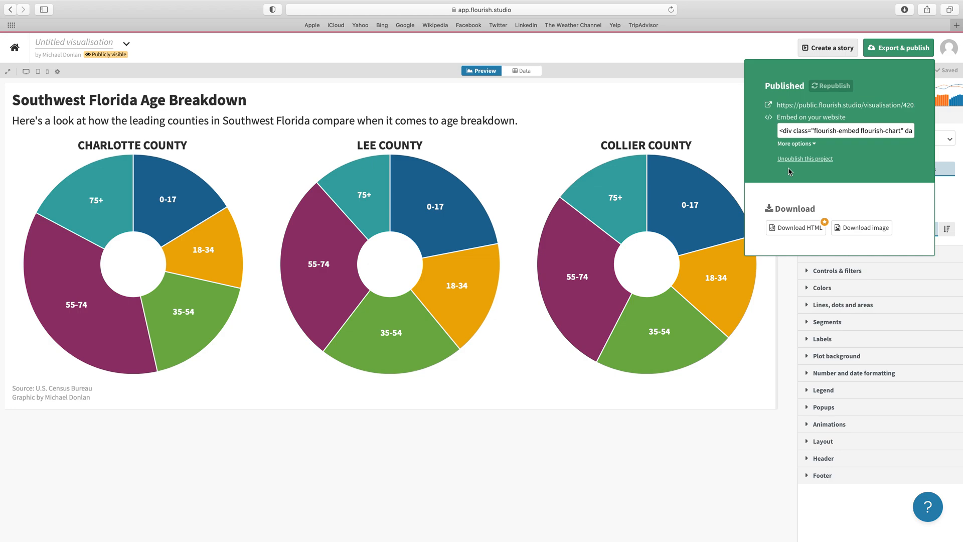
pyautogui.moveTo(767, 134)
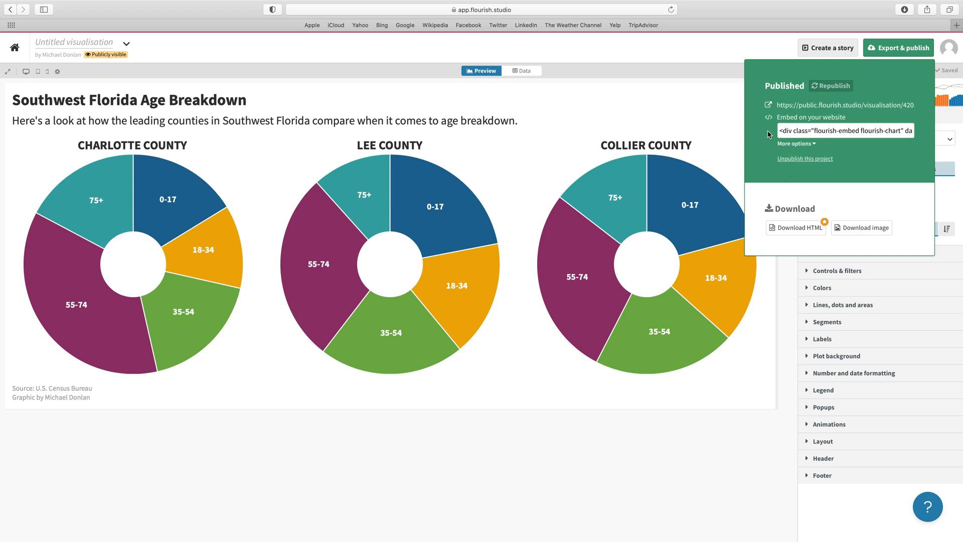
pyautogui.moveTo(806, 132)
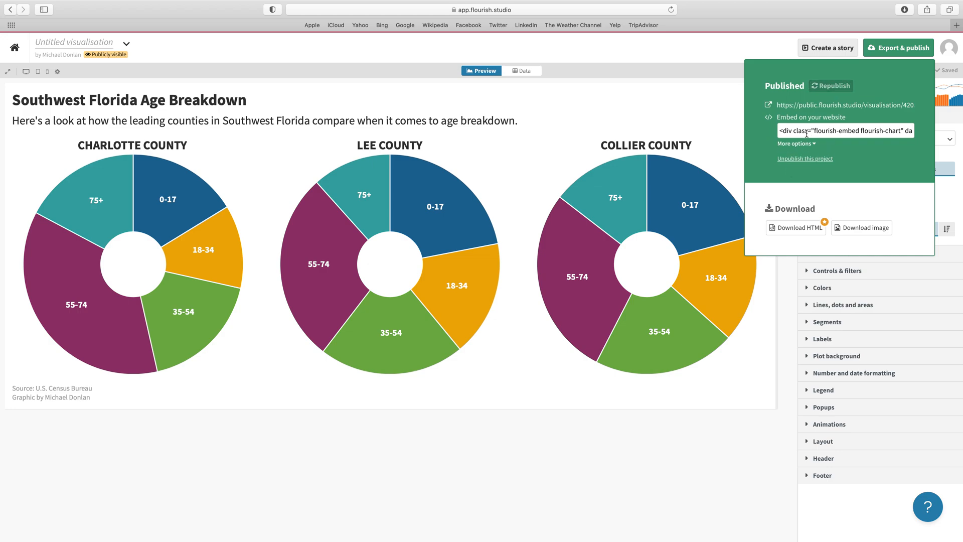